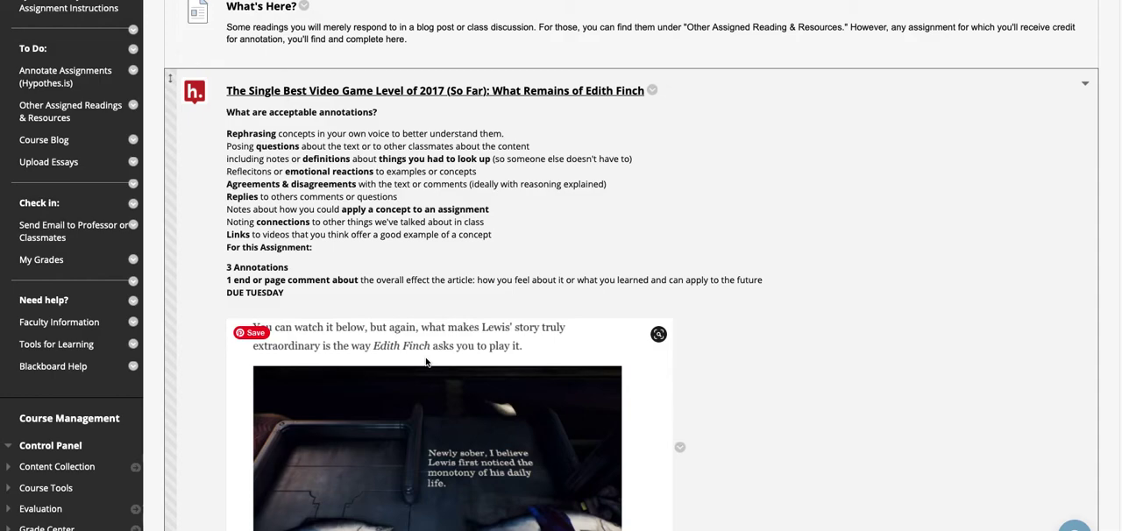
{"action": "mouse_move", "coordinate": [428, 226]}
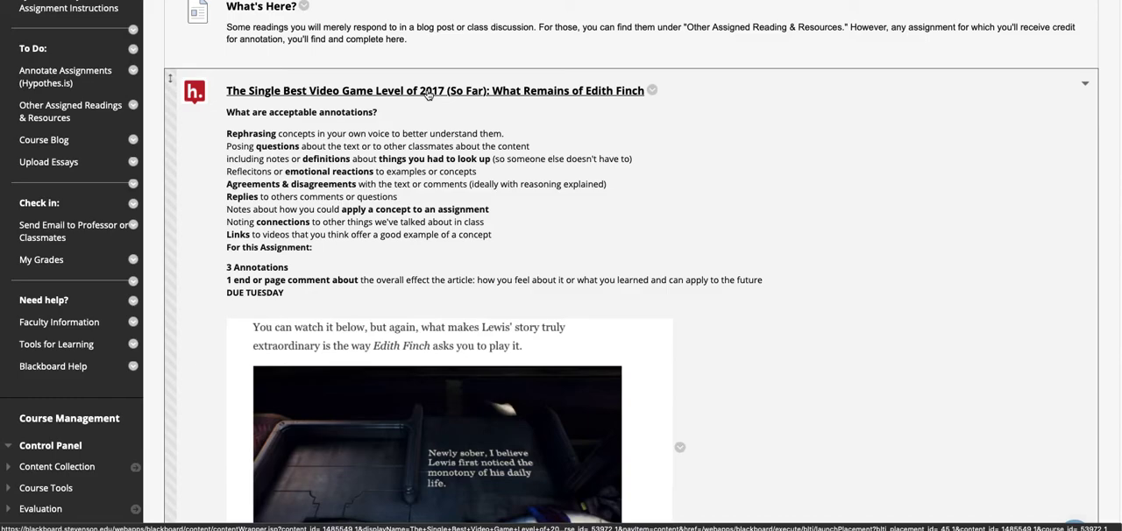
Step: Open the Hypothesis assignment for the What Remains of Edith Finch article
{"action": "left_click", "coordinate": [431, 91]}
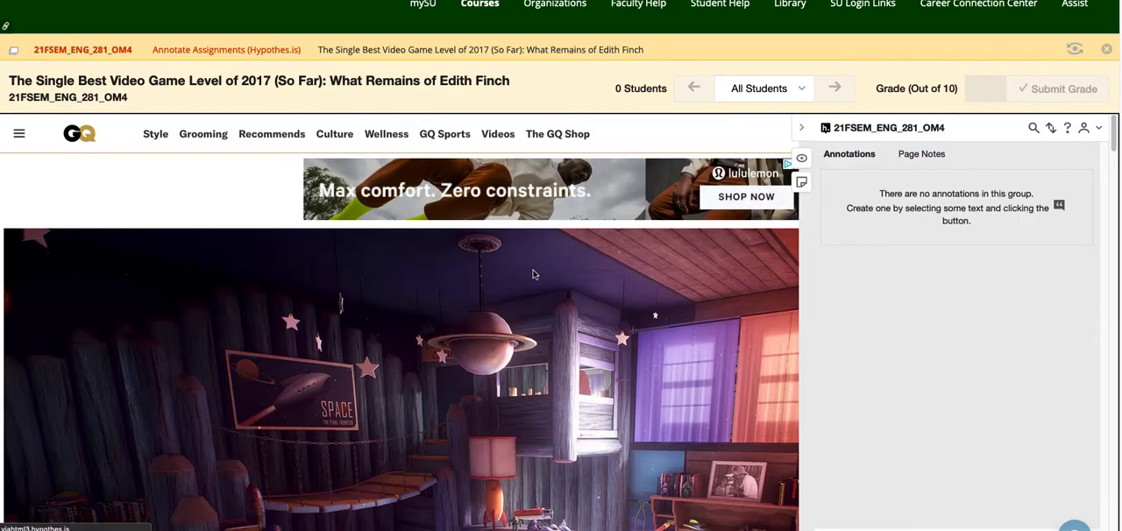
Step: Select the sentence introducing What Remains of Edith Finch as a Playstation 4 game
{"action": "scroll", "scroll_direction": "down", "scroll_amount": 3}
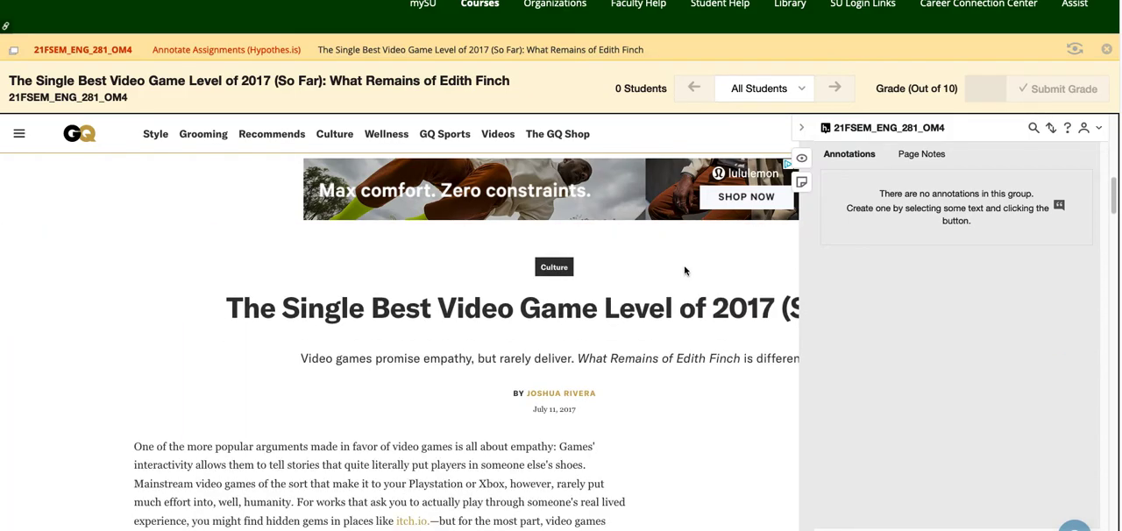
{"action": "scroll", "scroll_direction": "down", "scroll_amount": 3}
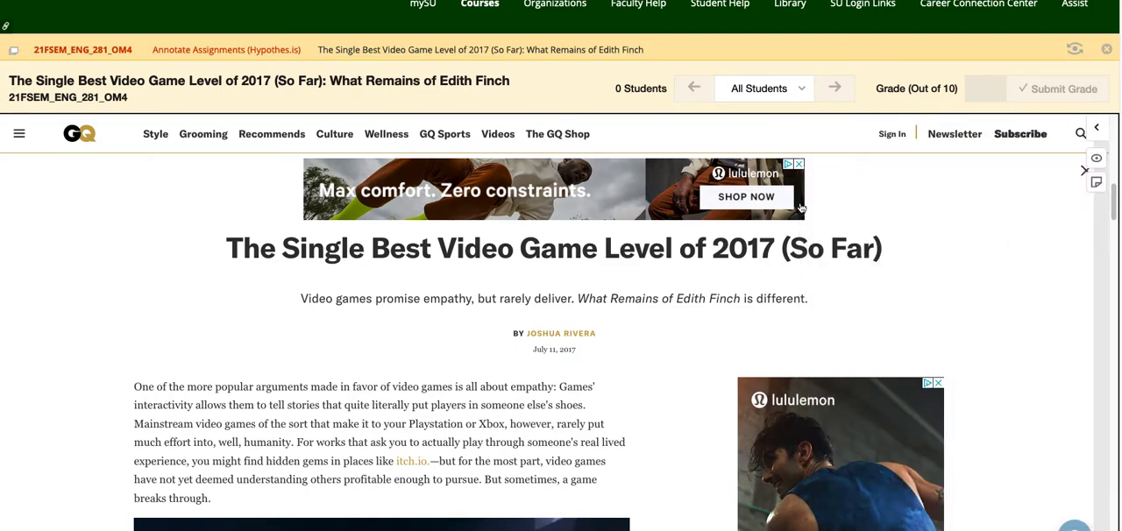
{"action": "mouse_move", "coordinate": [642, 281]}
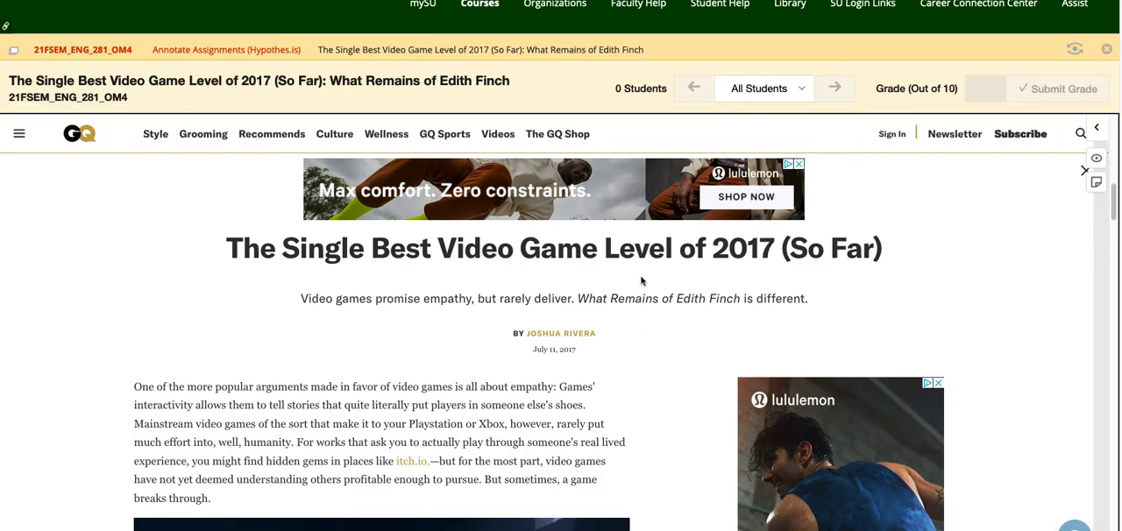
{"action": "scroll", "scroll_direction": "down", "scroll_amount": 3}
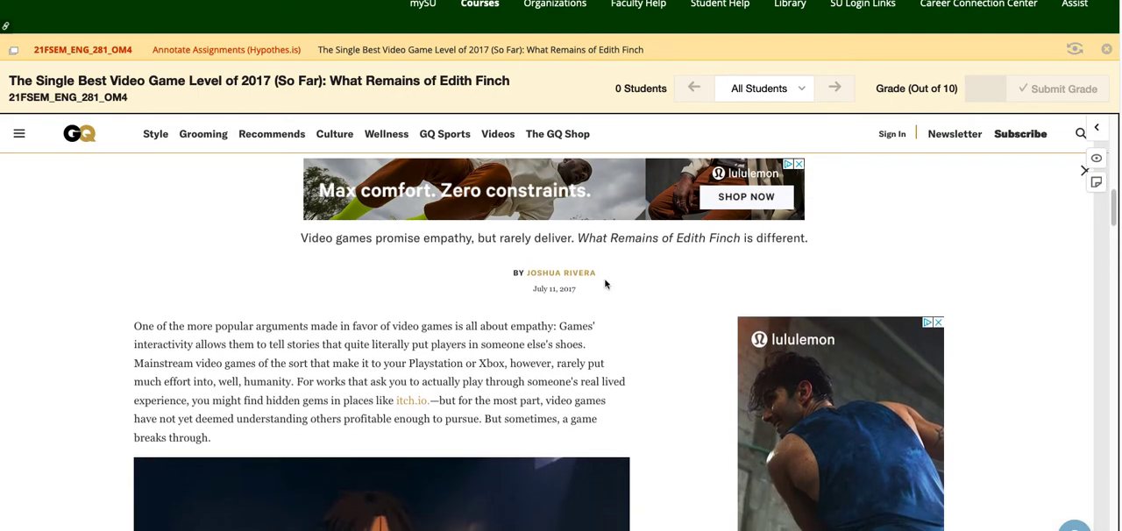
{"action": "scroll", "scroll_direction": "down", "scroll_amount": 3}
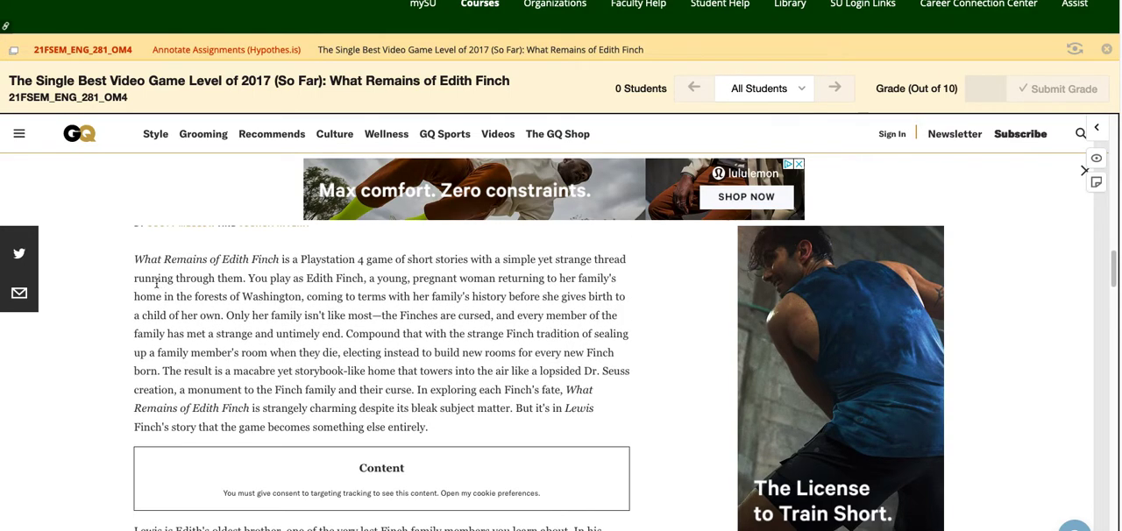
{"action": "left_click_drag", "start_coordinate": [133, 259], "coordinate": [379, 259]}
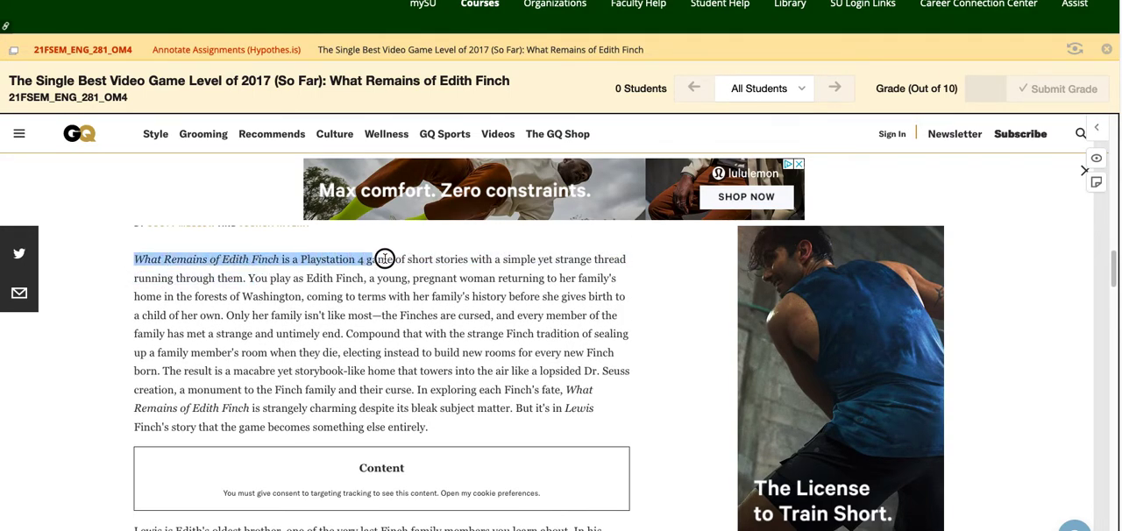
{"action": "left_click_drag", "start_coordinate": [382, 259], "coordinate": [245, 277]}
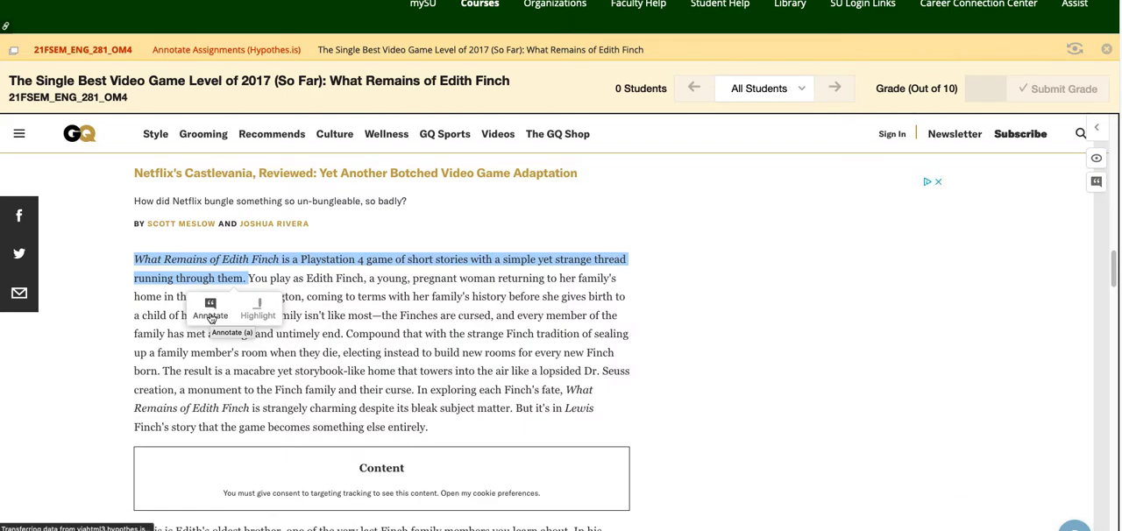
Step: Post a private Only Me annotation reading Hello on the selected Edith Finch sentence
{"action": "left_click", "coordinate": [207, 316]}
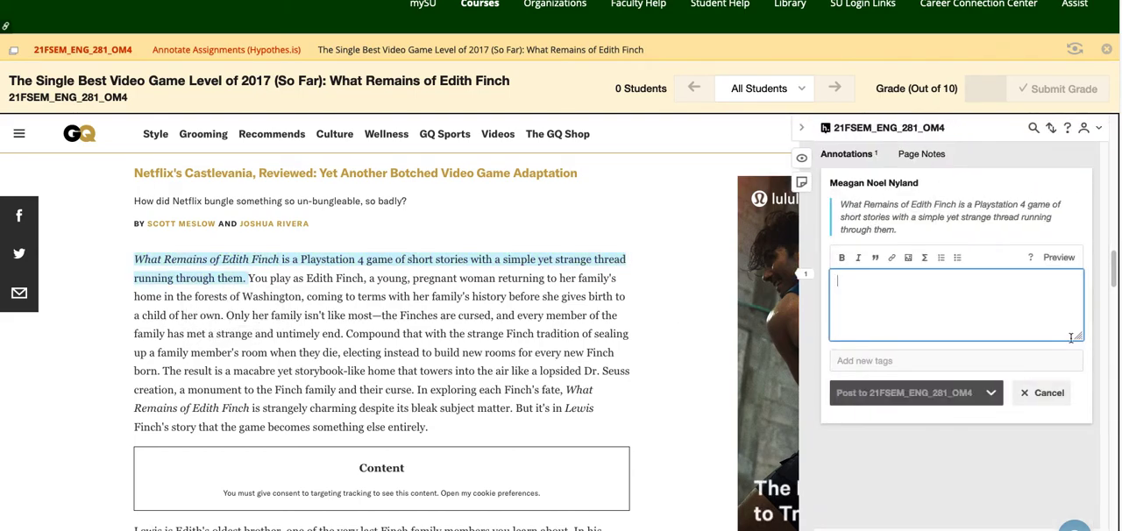
{"action": "mouse_move", "coordinate": [934, 312]}
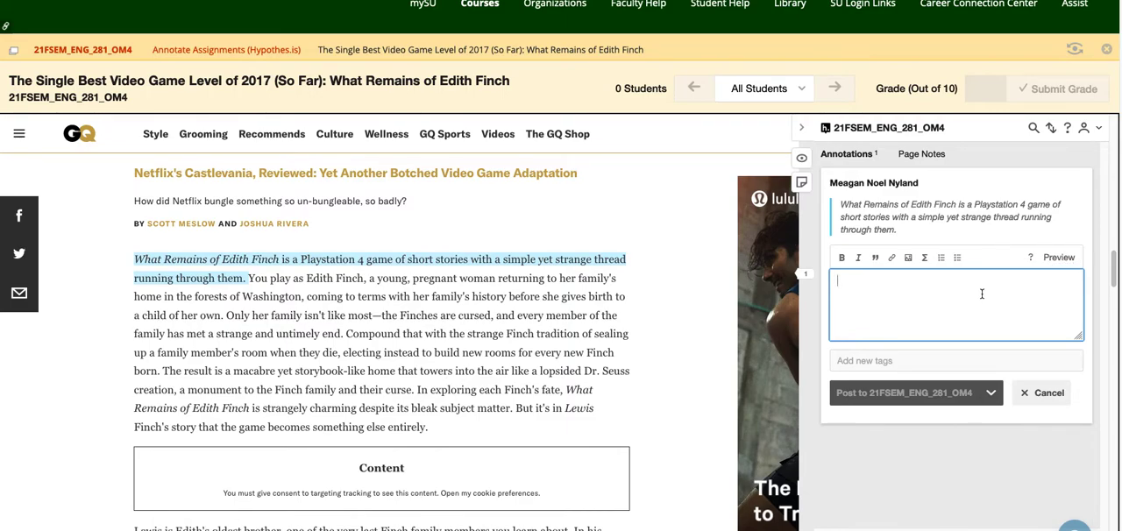
{"action": "mouse_move", "coordinate": [935, 309]}
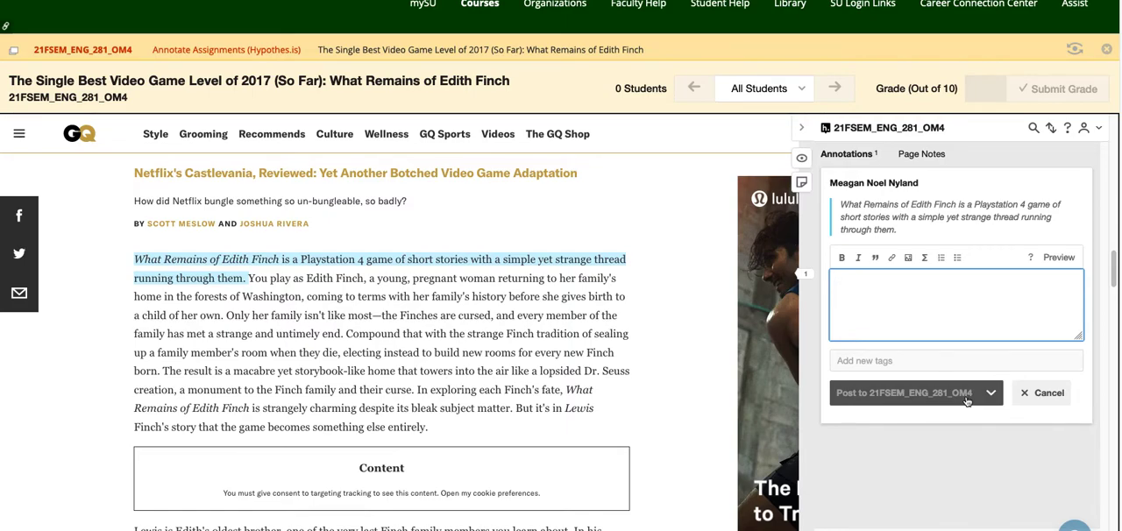
{"action": "left_click", "coordinate": [990, 393]}
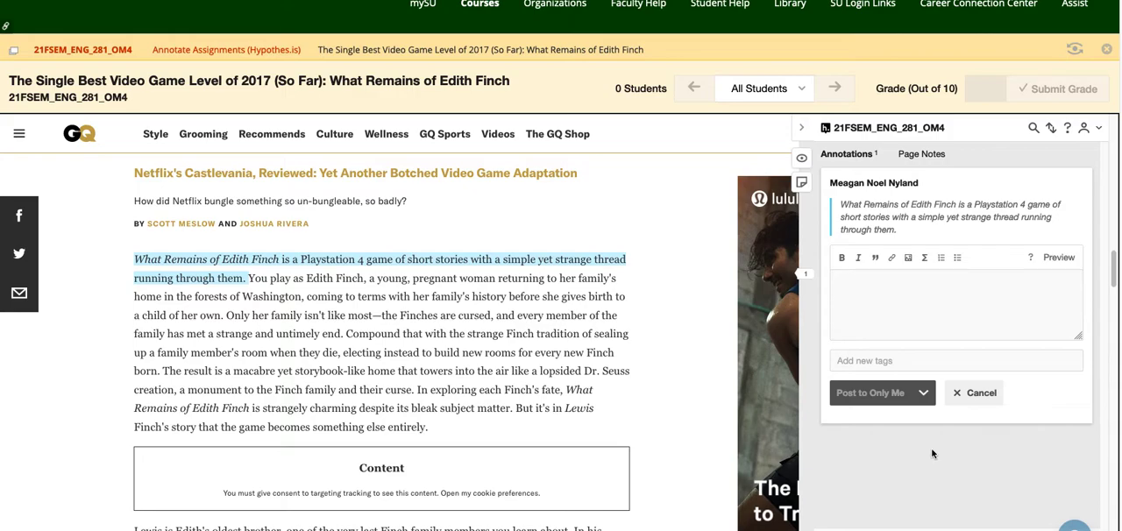
{"action": "type", "text": "Hel"}
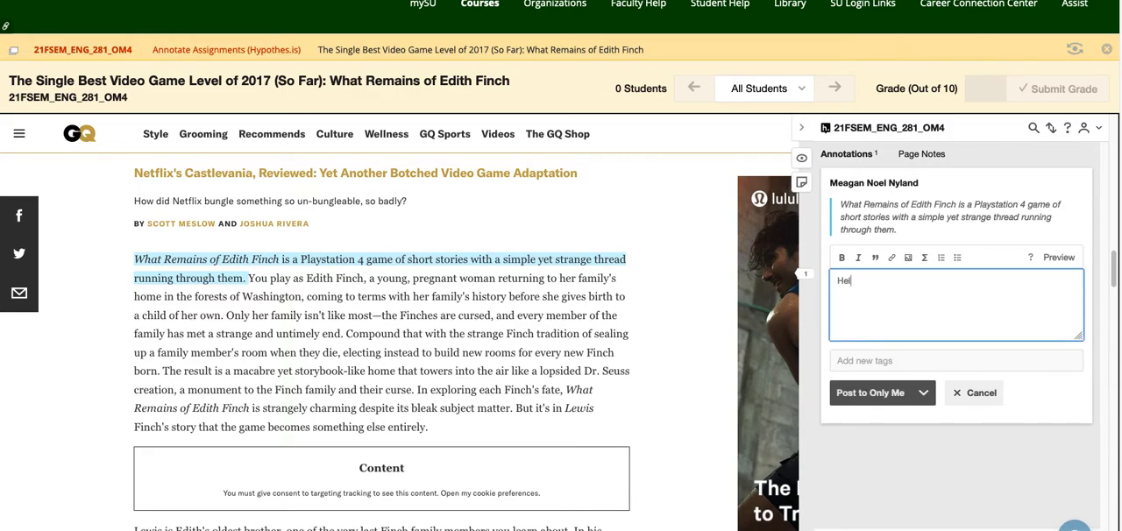
{"action": "left_click", "coordinate": [873, 393]}
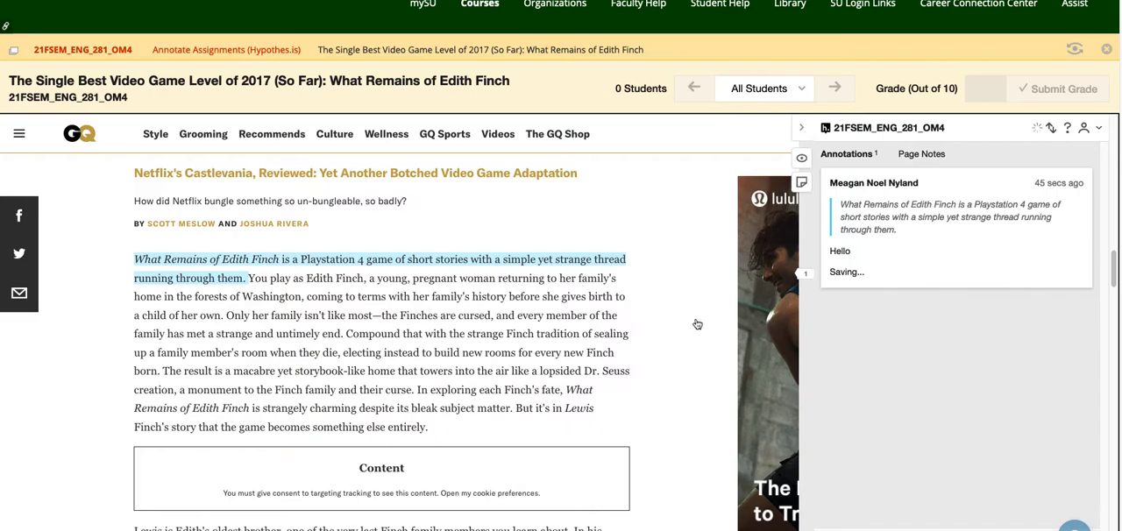
{"action": "left_click_drag", "start_coordinate": [396, 315], "coordinate": [508, 315]}
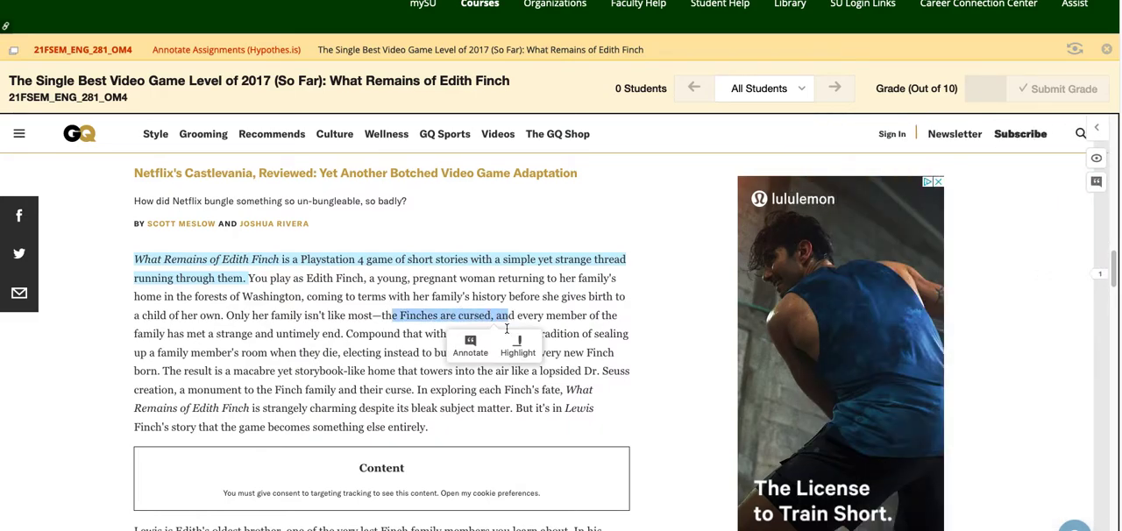
{"action": "left_click", "coordinate": [501, 344]}
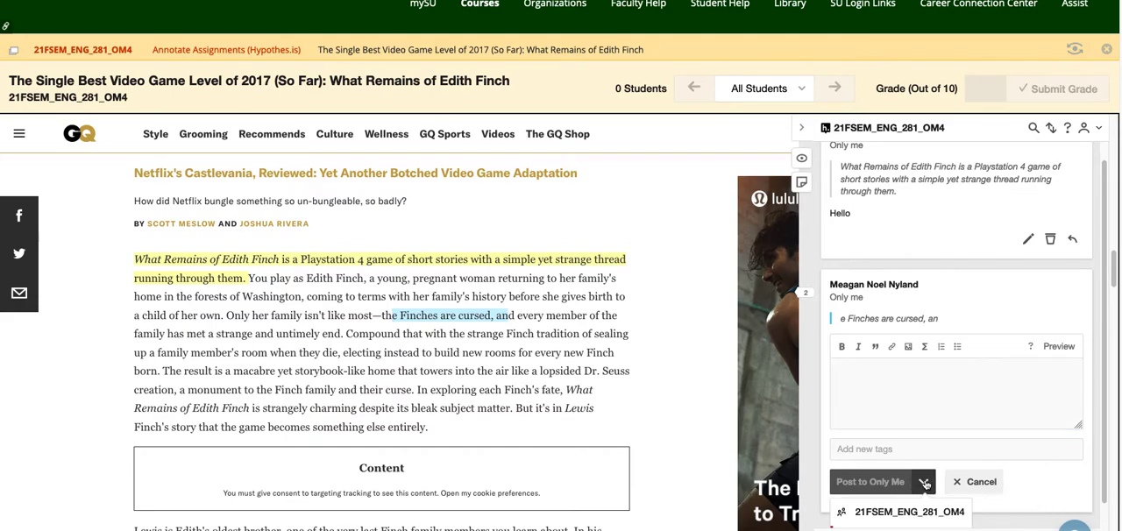
{"action": "left_click", "coordinate": [901, 512]}
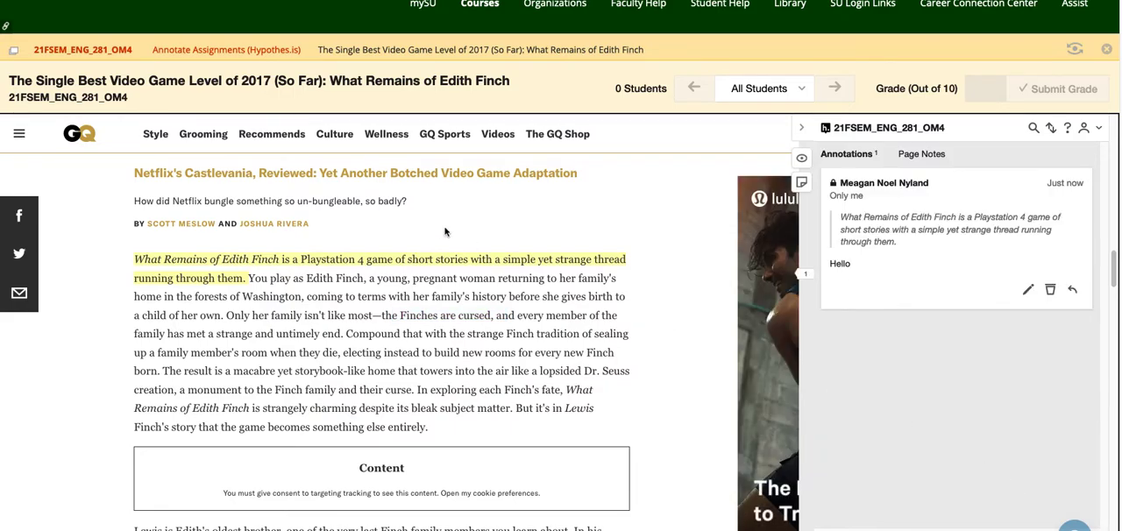
{"action": "mouse_move", "coordinate": [687, 393]}
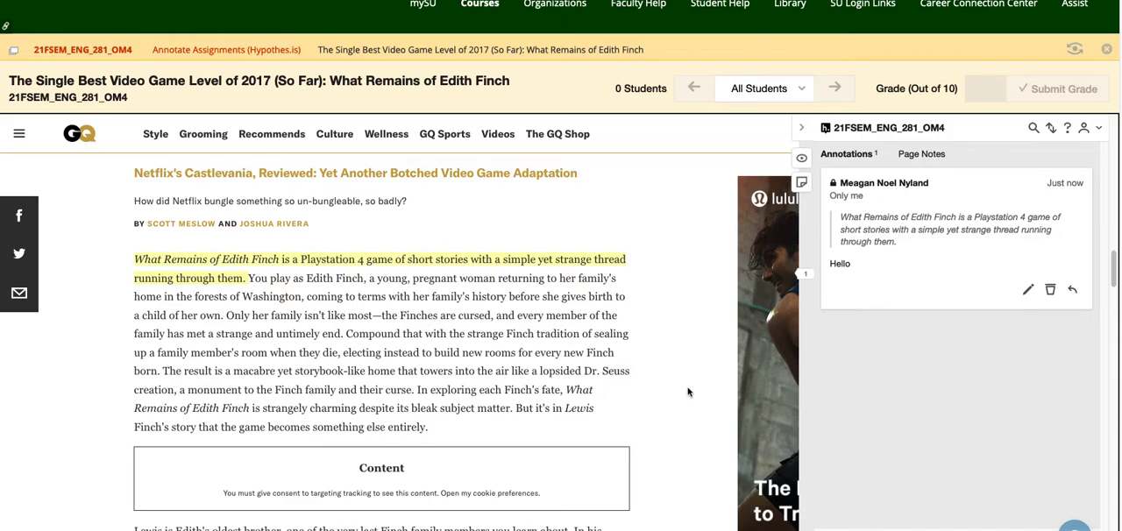
{"action": "mouse_move", "coordinate": [359, 317]}
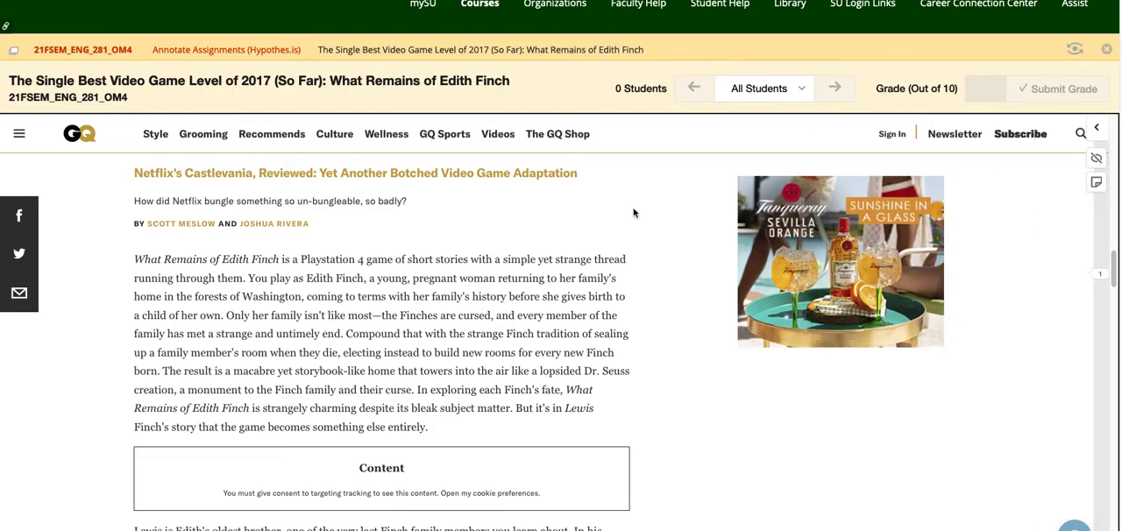
Step: Scroll the article toward the small-fantasy passage for a second annotation
{"action": "scroll", "scroll_direction": "down", "scroll_amount": 3}
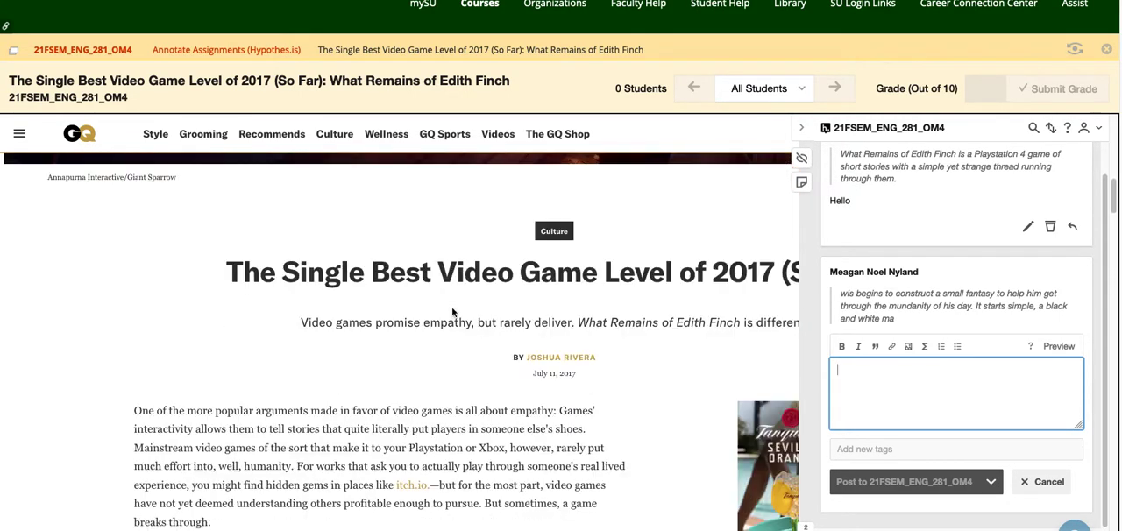
Step: Post placeholder text 'hkajg' on the small-fantasy passage to group 21FSEM_ENG_281_OM4
{"action": "scroll", "scroll_direction": "down", "scroll_amount": 3}
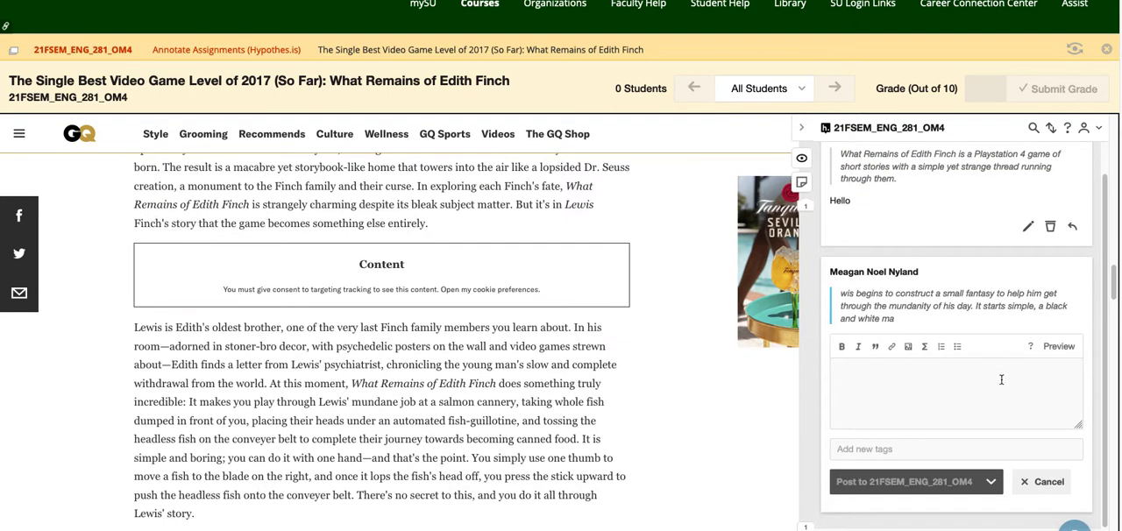
{"action": "type", "text": "hkajg"}
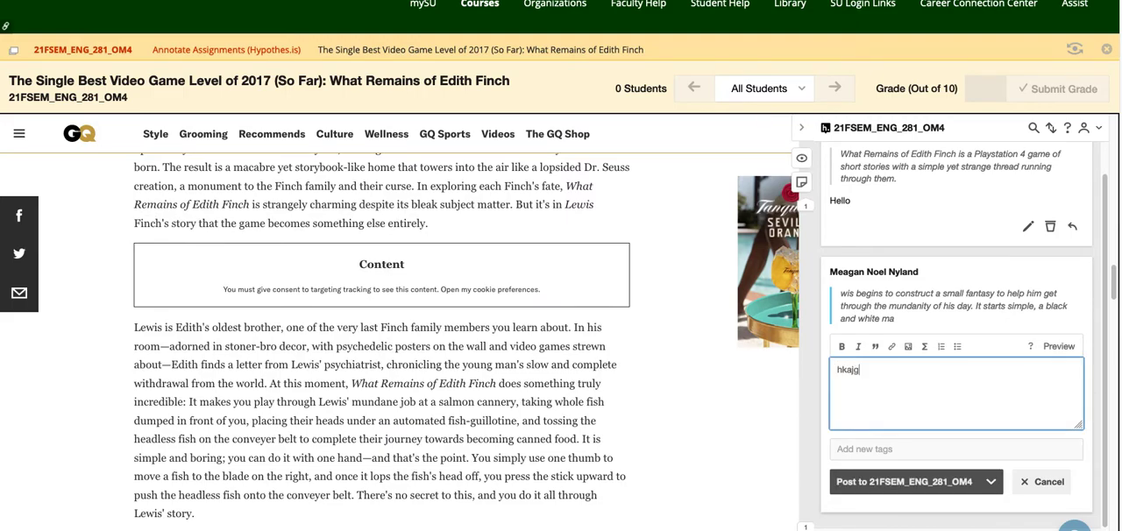
{"action": "left_click", "coordinate": [906, 480]}
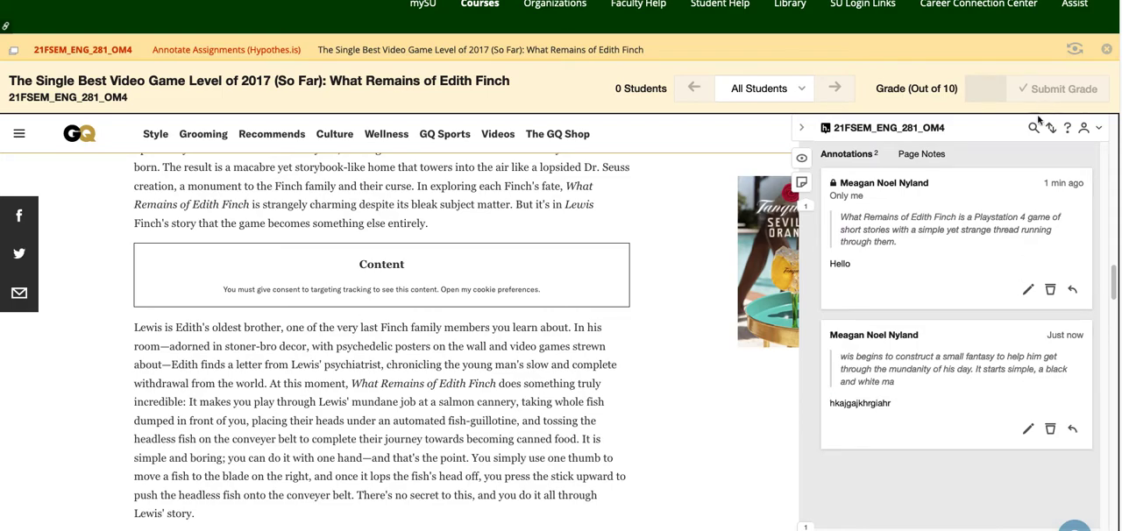
{"action": "mouse_move", "coordinate": [1030, 128]}
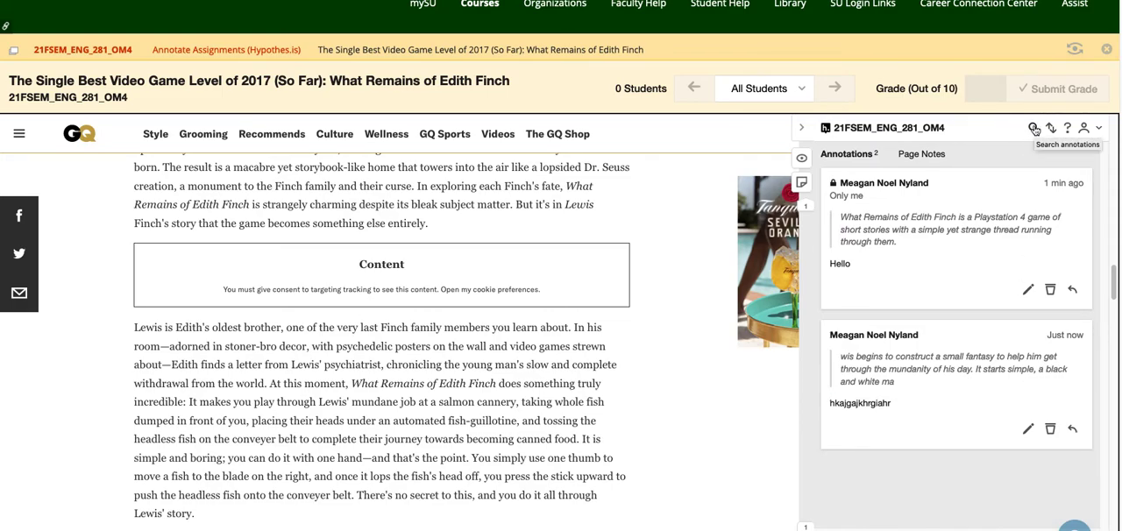
Step: Search the annotations for 'hello', leaving the single private Hello note
{"action": "left_click", "coordinate": [1032, 126]}
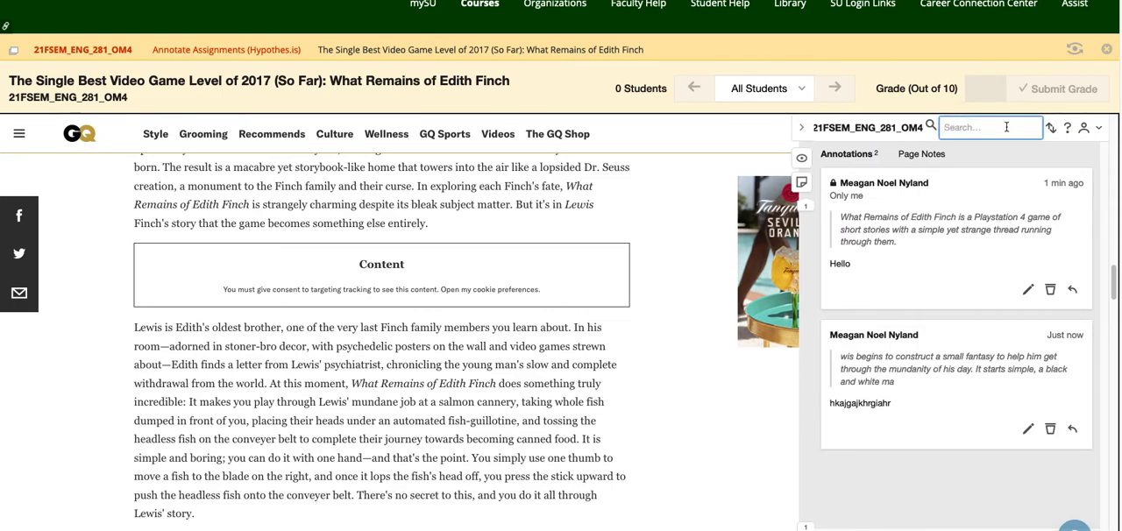
{"action": "type", "text": "he"}
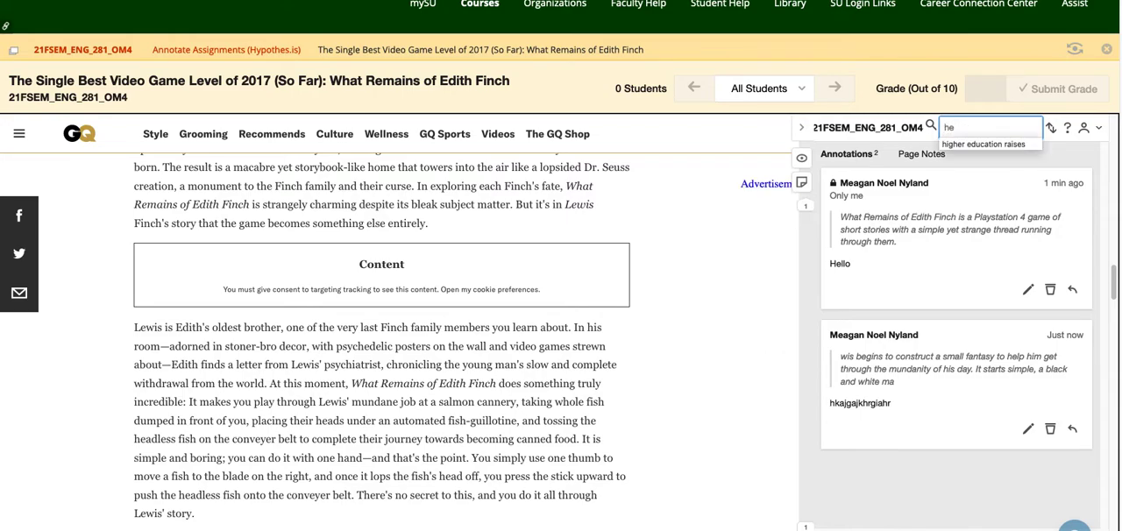
{"action": "type", "text": "hello"}
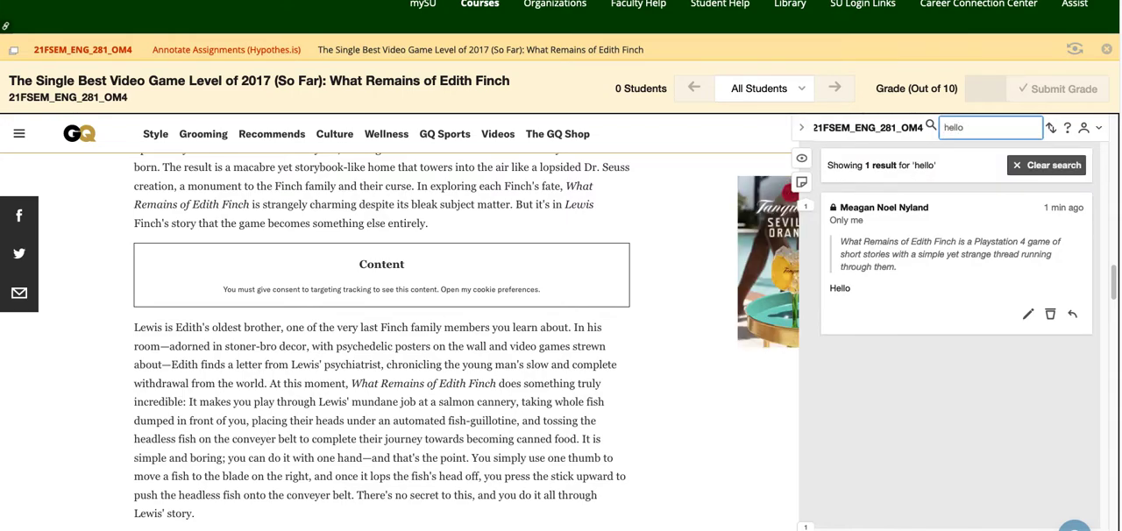
{"action": "type", "text": "h"}
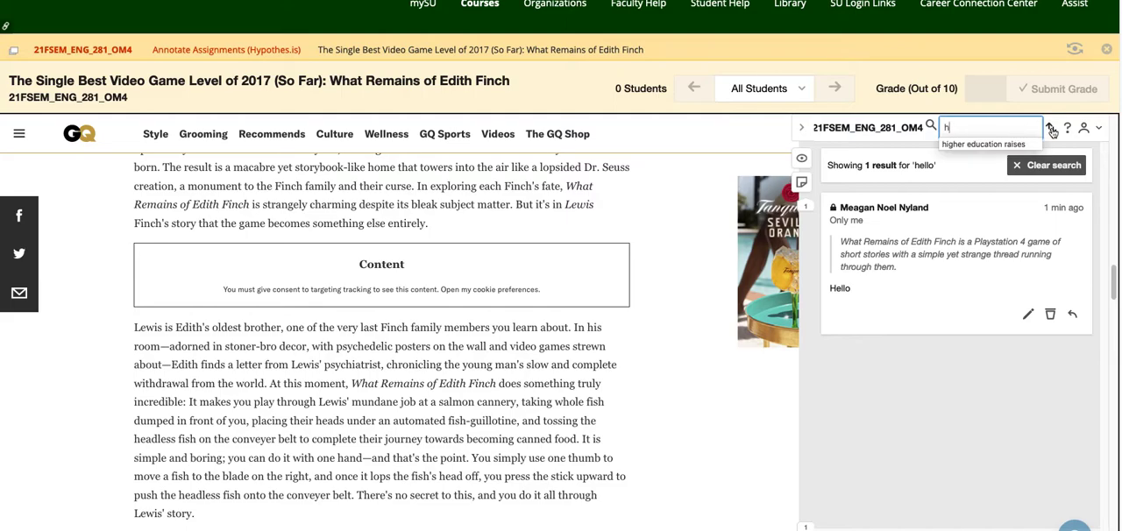
{"action": "left_click", "coordinate": [1049, 128]}
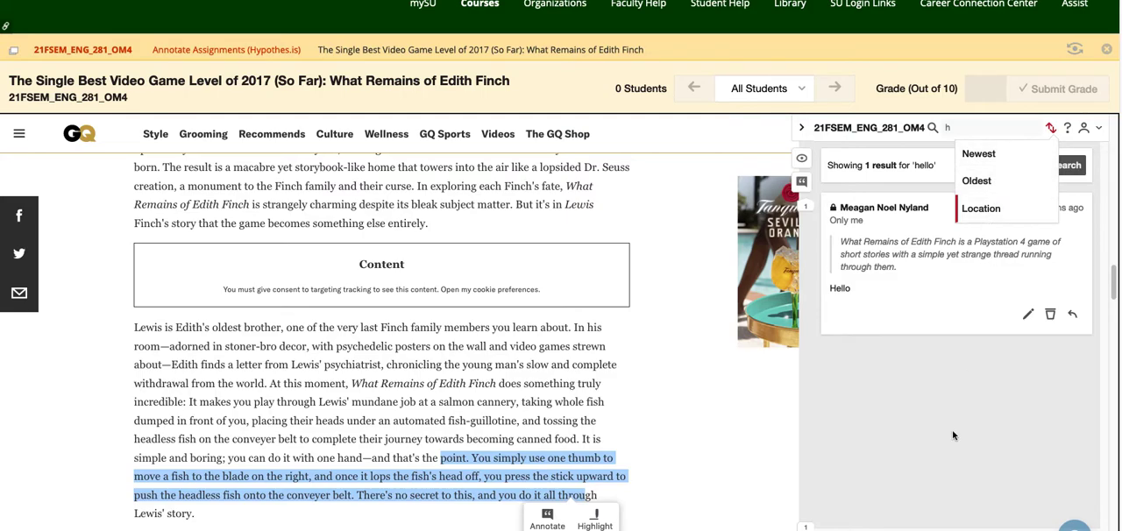
{"action": "mouse_move", "coordinate": [978, 154]}
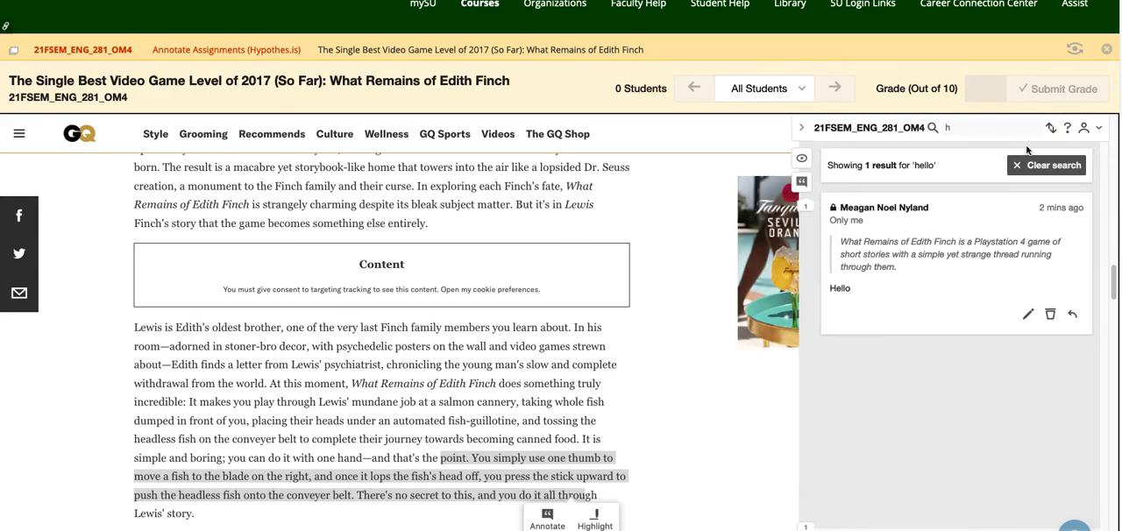
Step: Sort the hello results by Location, then bring up the account menu
{"action": "left_click", "coordinate": [1048, 126]}
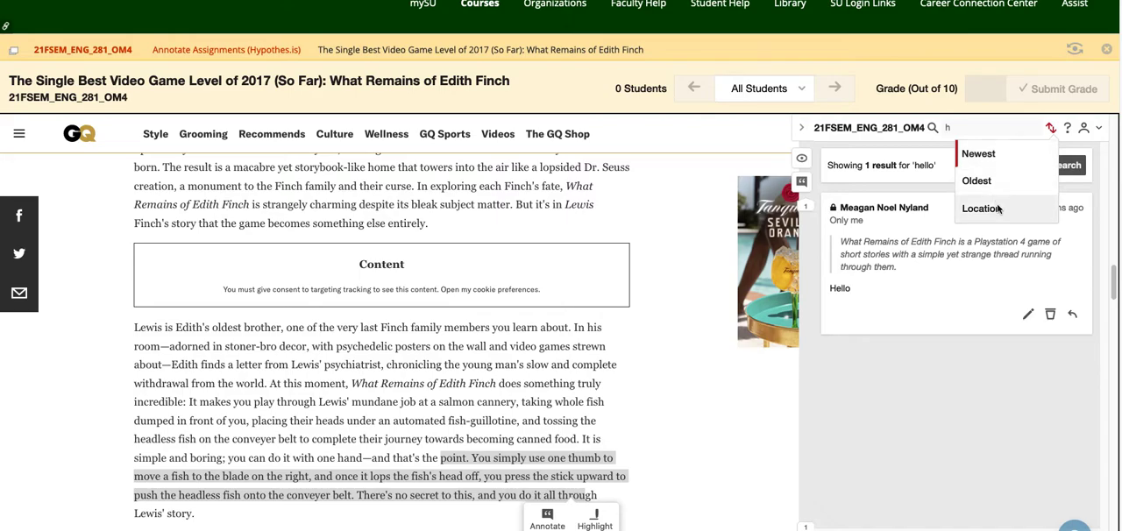
{"action": "left_click", "coordinate": [1048, 126]}
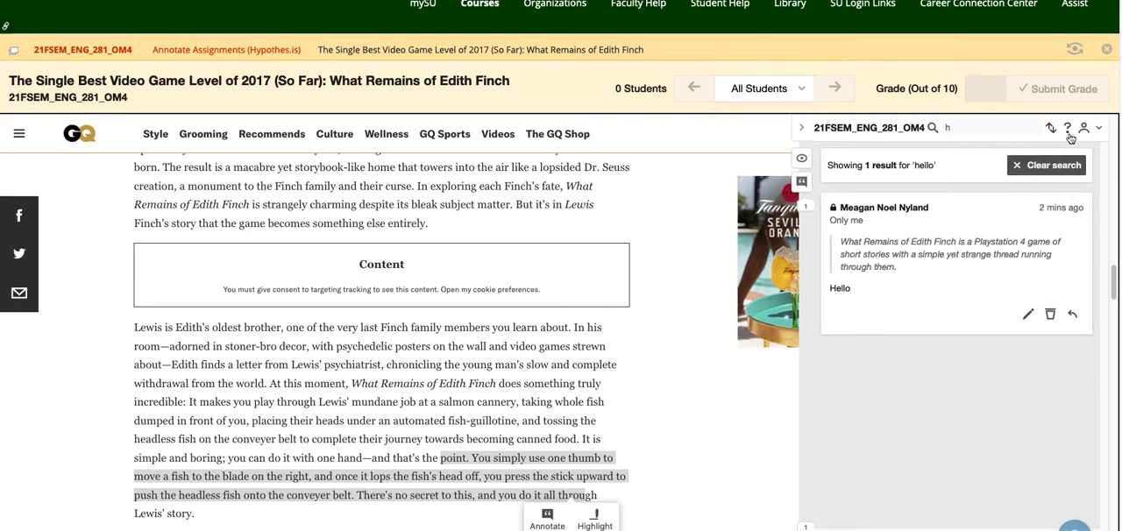
{"action": "left_click", "coordinate": [1083, 128]}
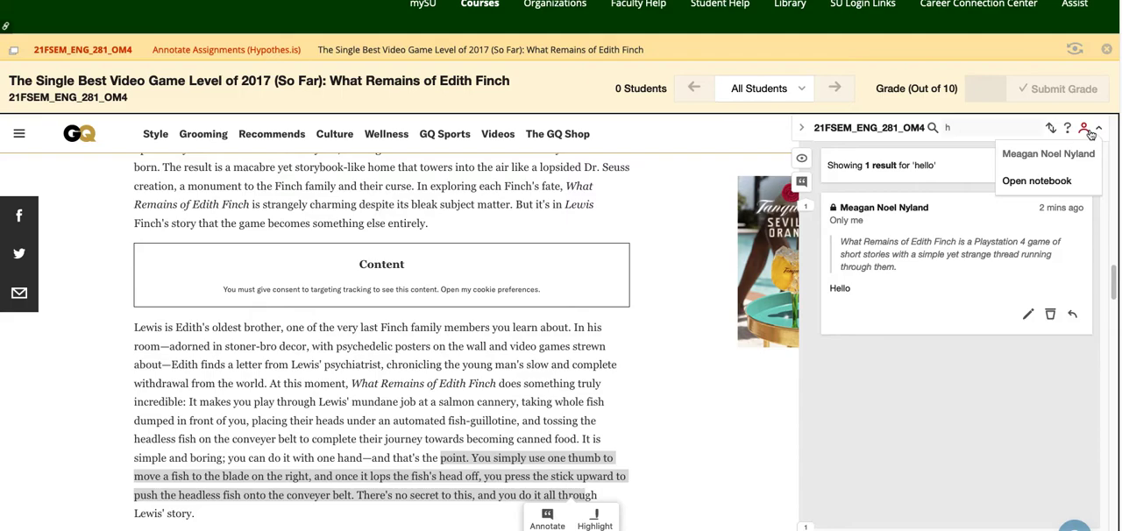
{"action": "left_click", "coordinate": [1038, 181]}
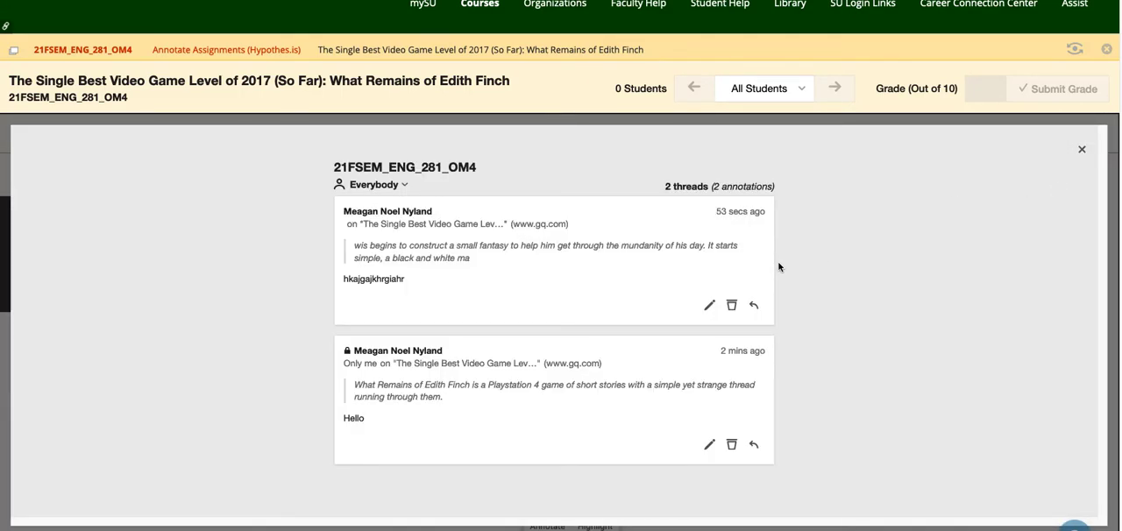
{"action": "left_click", "coordinate": [366, 184]}
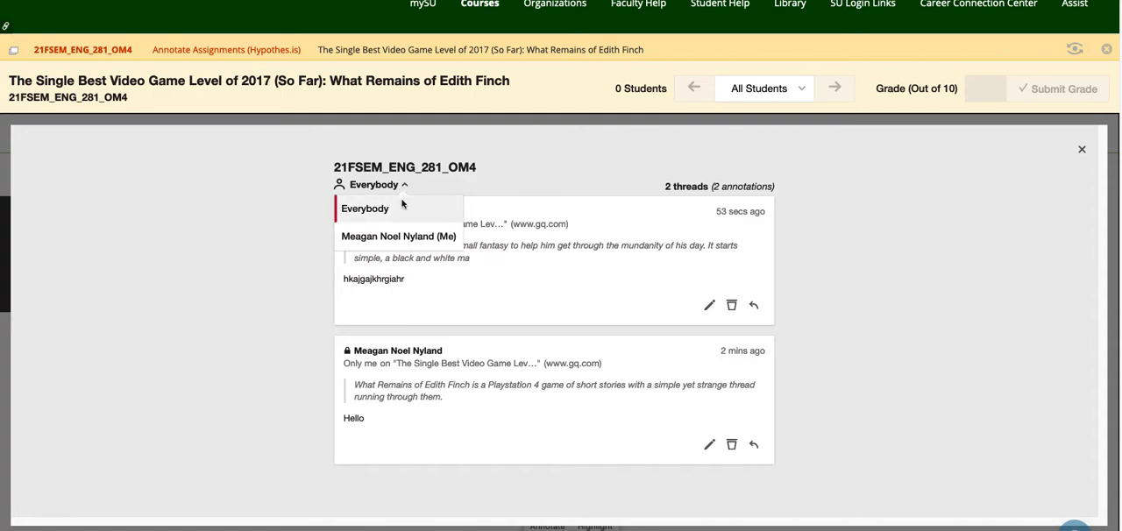
{"action": "mouse_move", "coordinate": [530, 179]}
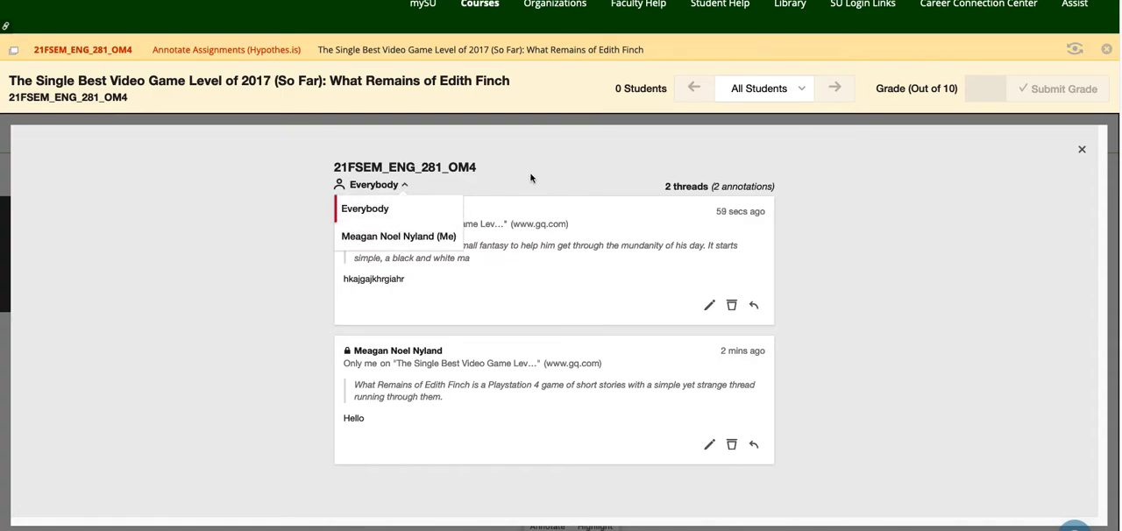
{"action": "mouse_move", "coordinate": [911, 189]}
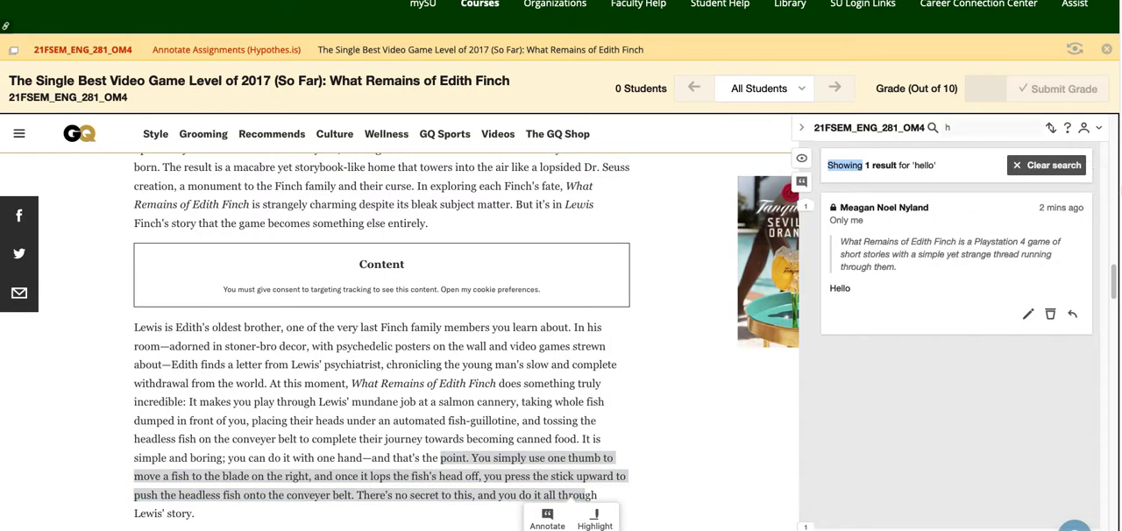
Step: Start a reply to the Hello annotation and cancel it empty
{"action": "scroll", "scroll_direction": "down", "scroll_amount": 3}
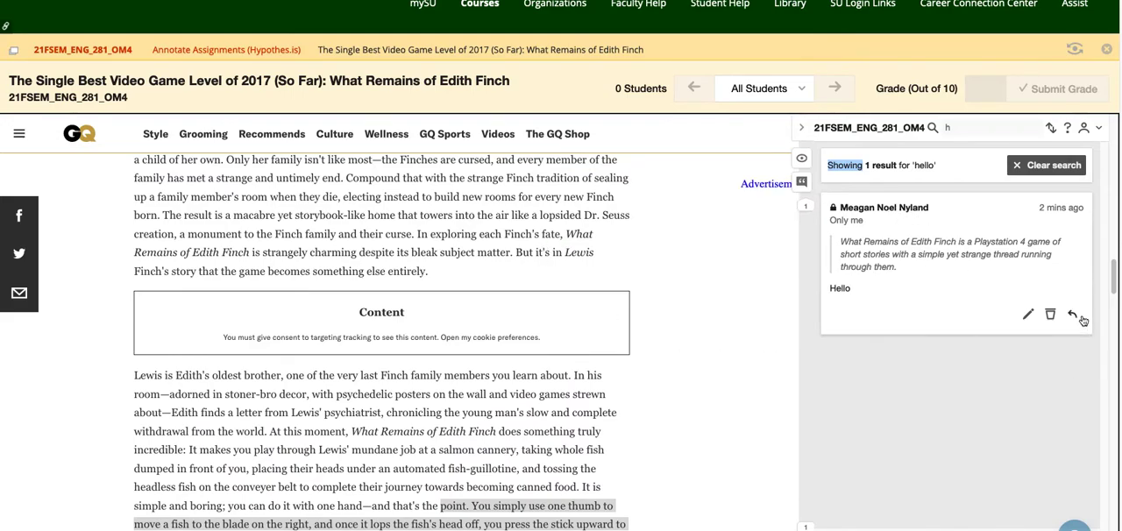
{"action": "left_click", "coordinate": [1073, 315]}
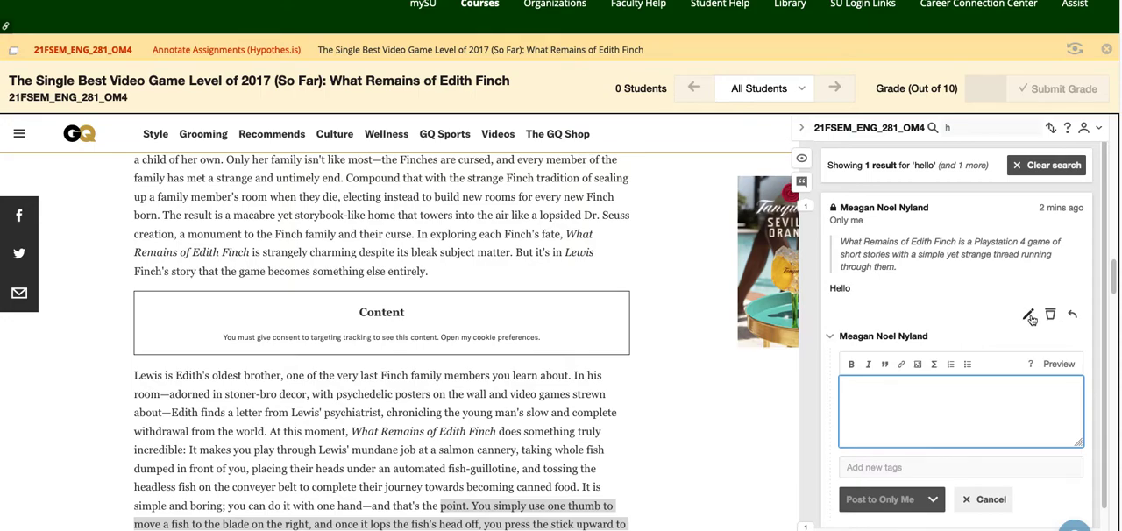
{"action": "mouse_move", "coordinate": [1049, 319]}
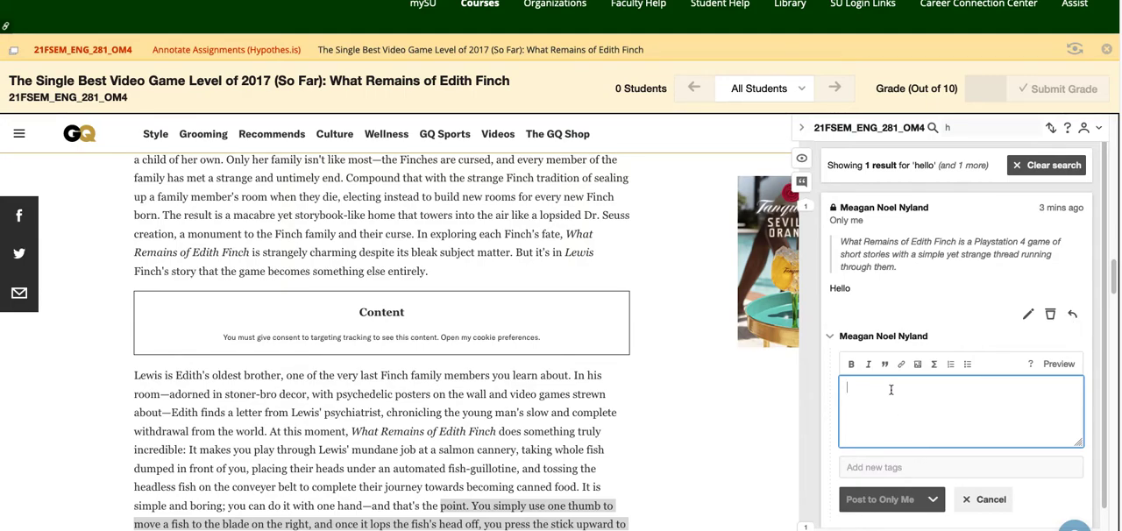
{"action": "mouse_move", "coordinate": [996, 500]}
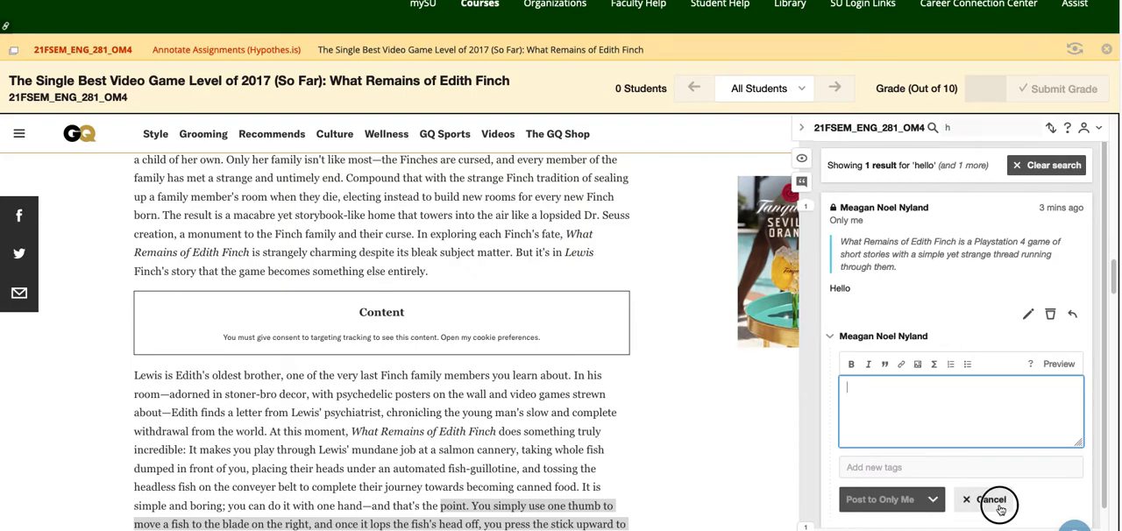
{"action": "left_click", "coordinate": [991, 499]}
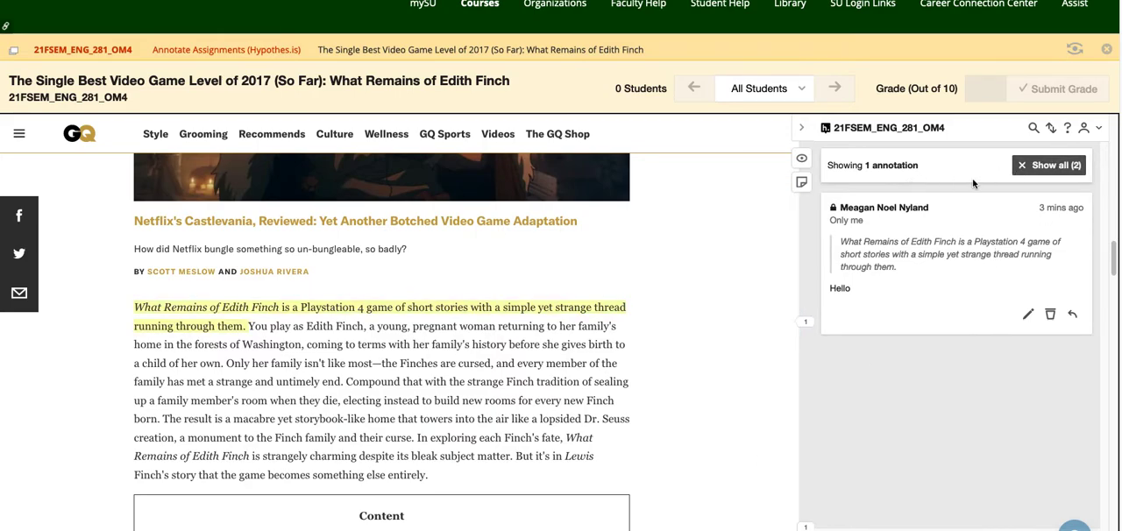
Step: Show all 2 annotations in the sidebar again
{"action": "left_click", "coordinate": [1049, 165]}
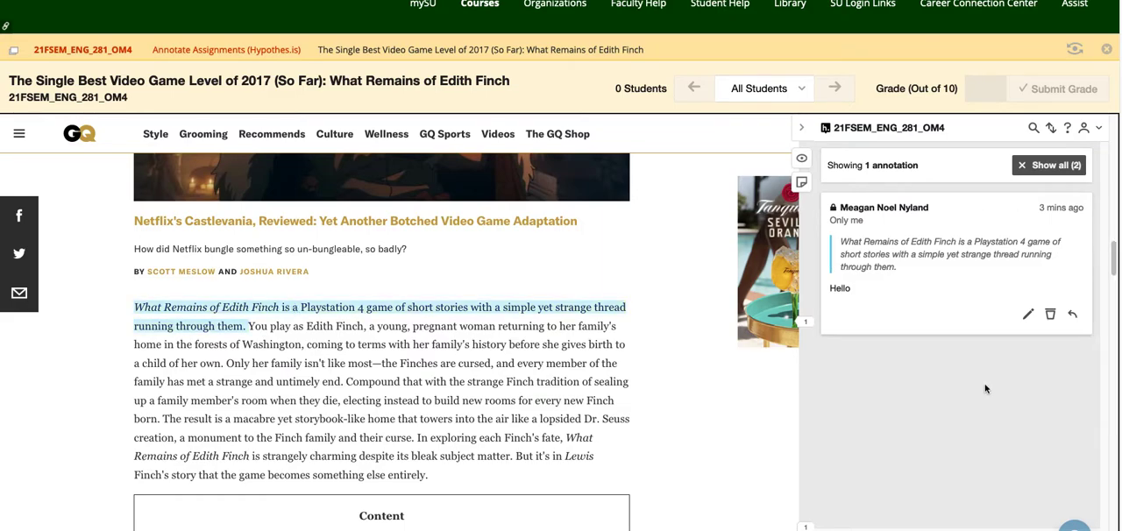
{"action": "mouse_move", "coordinate": [911, 349]}
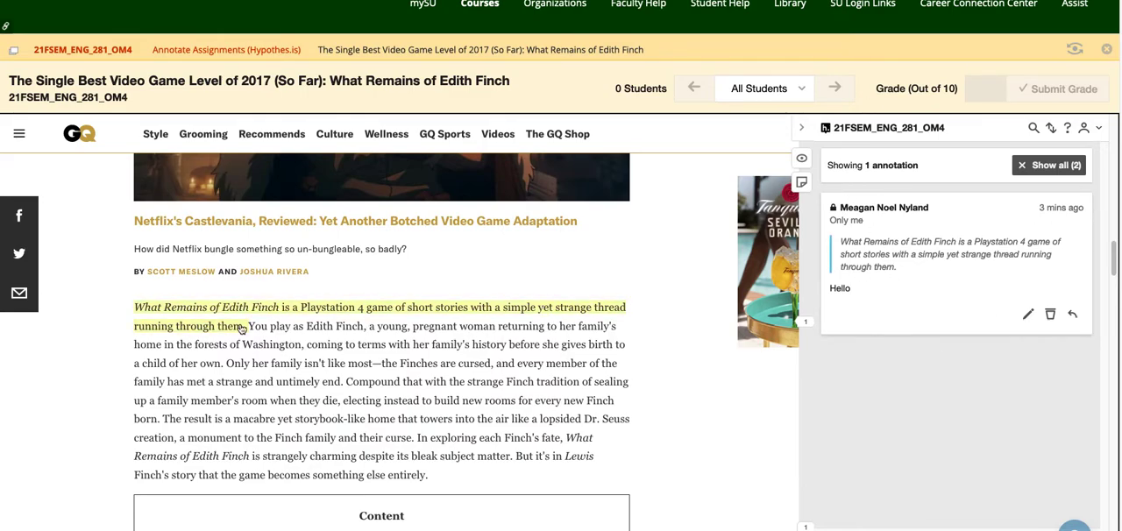
{"action": "mouse_move", "coordinate": [1006, 389]}
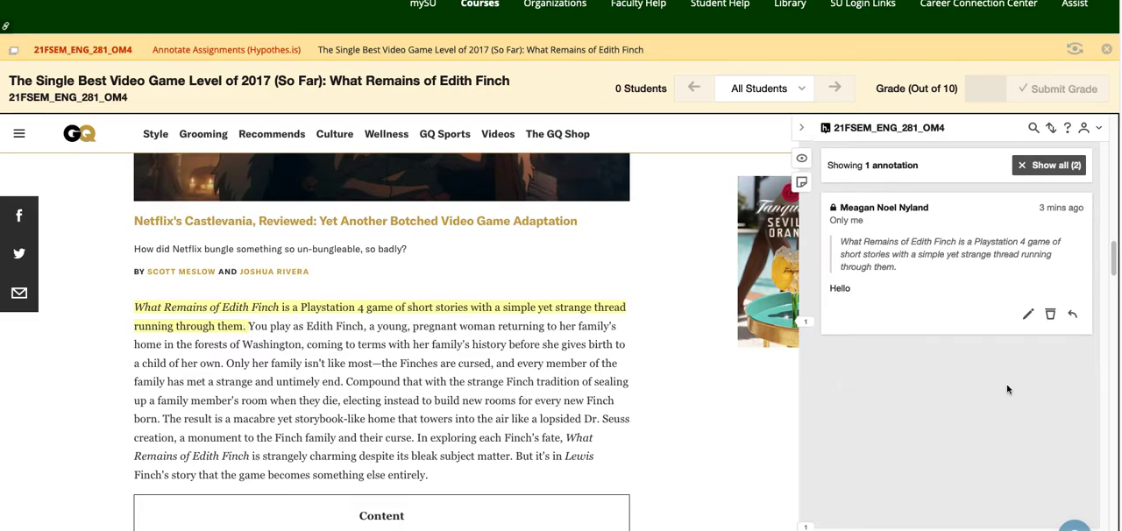
{"action": "mouse_move", "coordinate": [824, 346]}
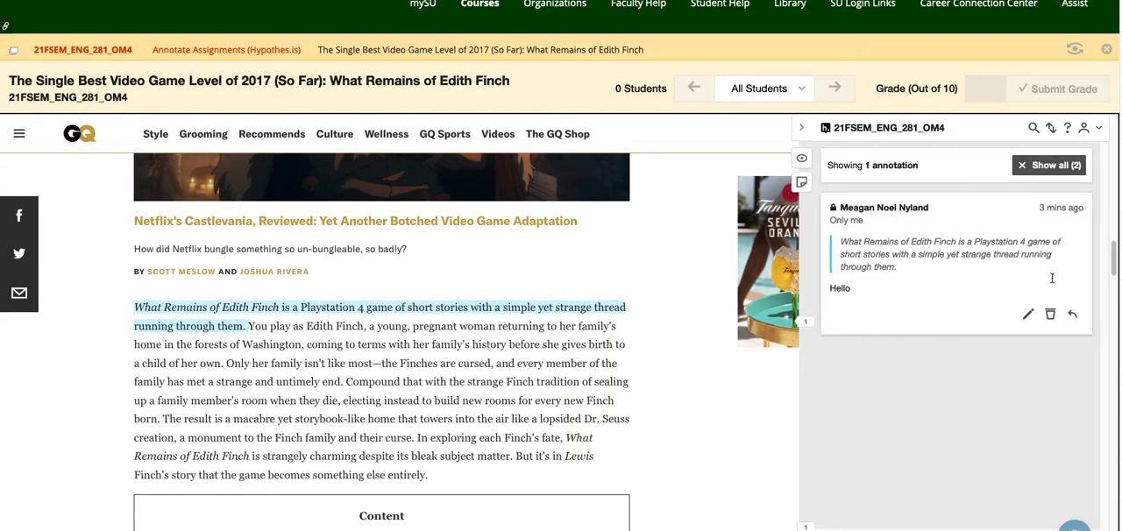
{"action": "mouse_move", "coordinate": [1049, 165]}
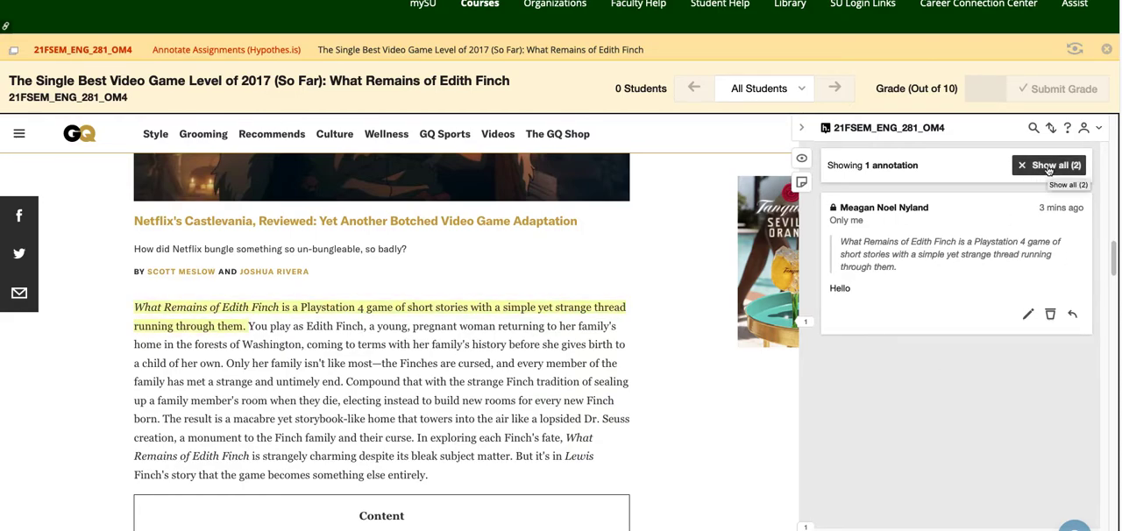
{"action": "left_click", "coordinate": [1048, 165]}
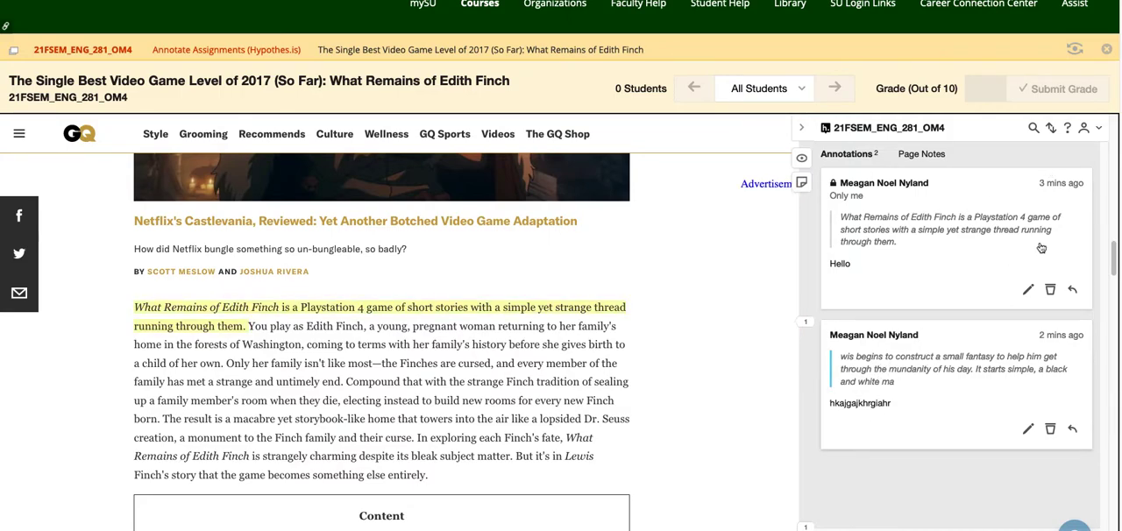
{"action": "scroll", "scroll_direction": "down", "scroll_amount": 3}
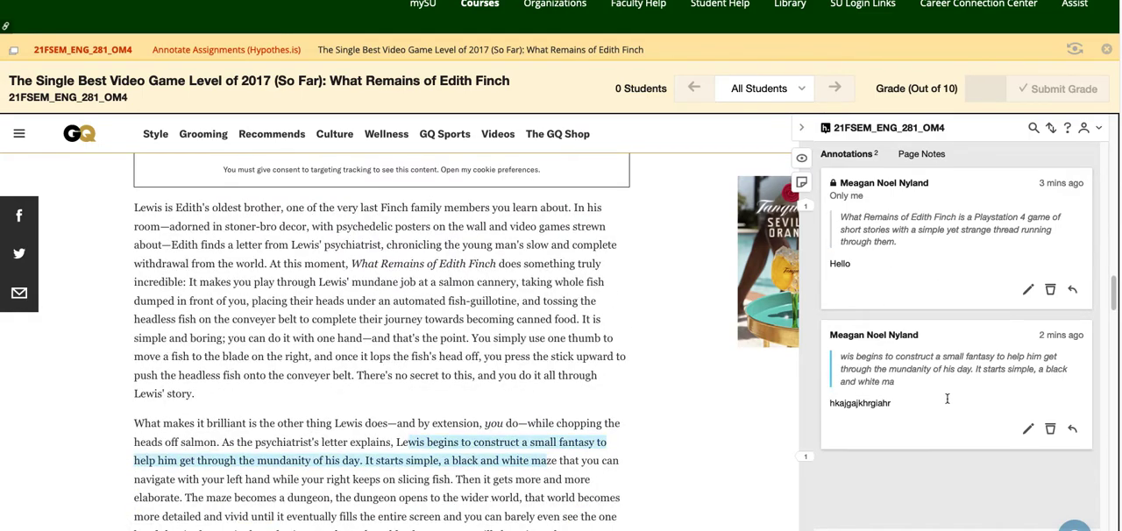
{"action": "mouse_move", "coordinate": [884, 330]}
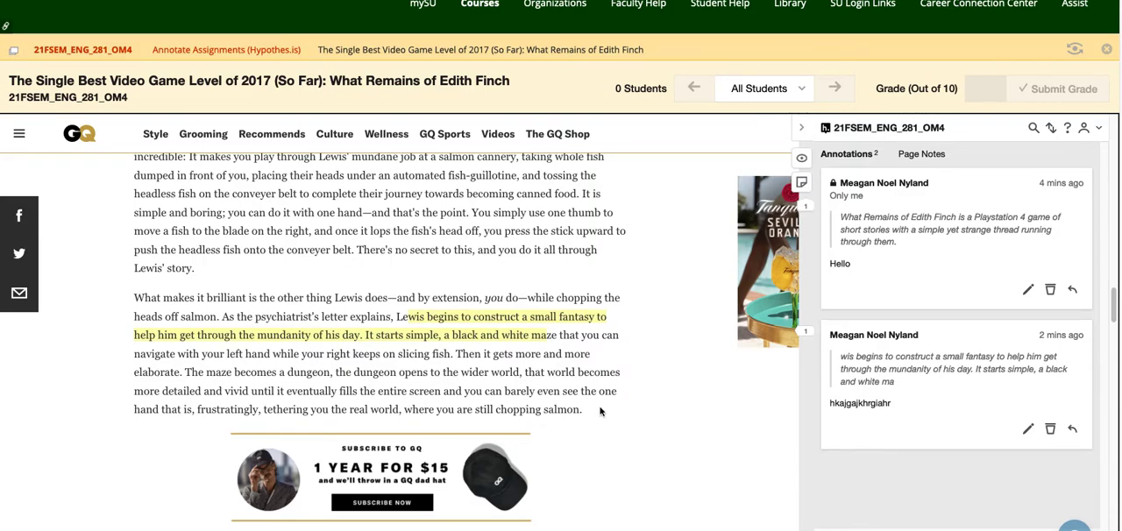
{"action": "mouse_move", "coordinate": [641, 391]}
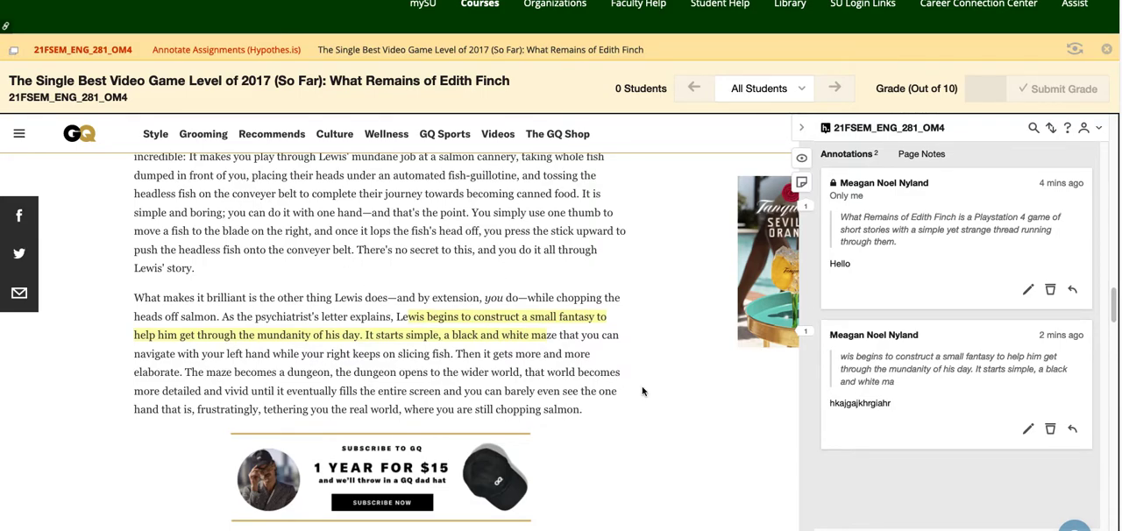
{"action": "scroll", "scroll_direction": "down", "scroll_amount": 3}
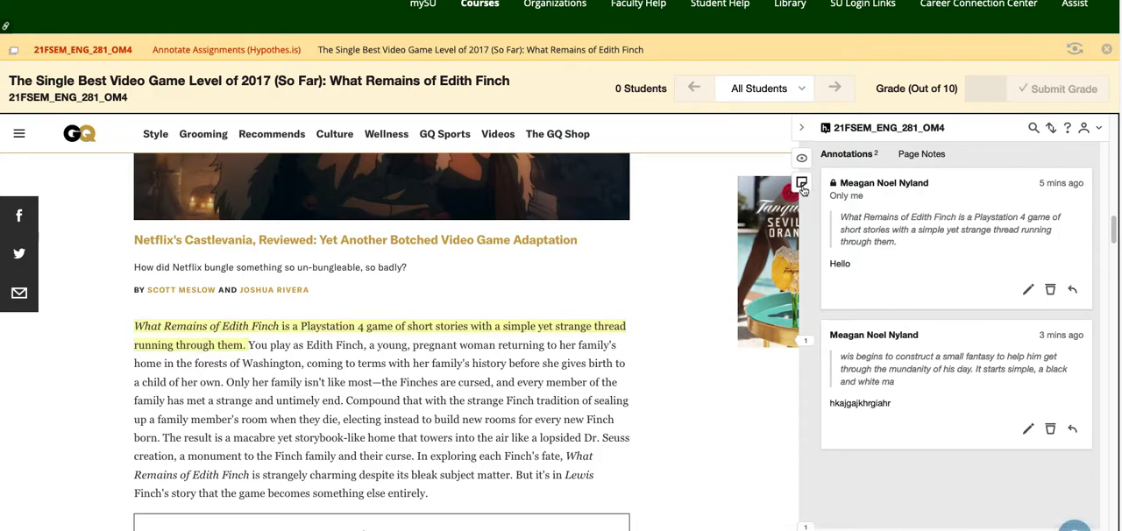
Step: Start a new page note for the article and cancel it, leaving no page notes
{"action": "left_click", "coordinate": [919, 154]}
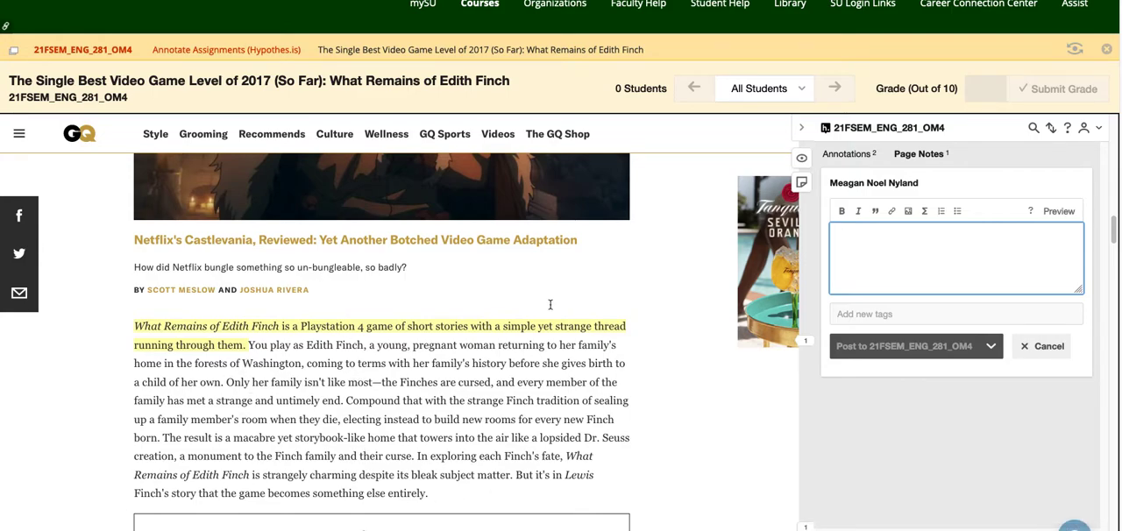
{"action": "mouse_move", "coordinate": [491, 470]}
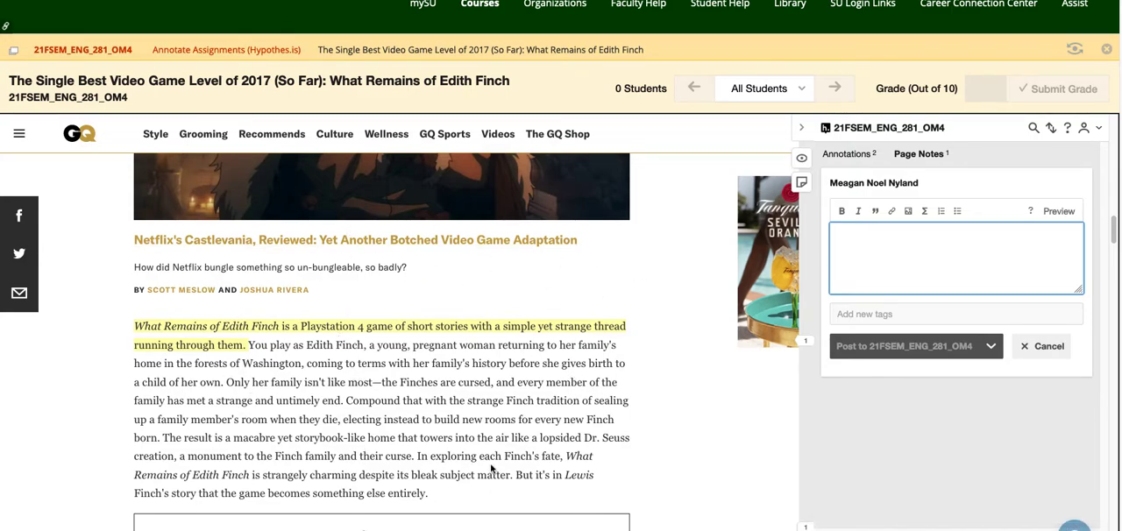
{"action": "scroll", "scroll_direction": "down", "scroll_amount": 3}
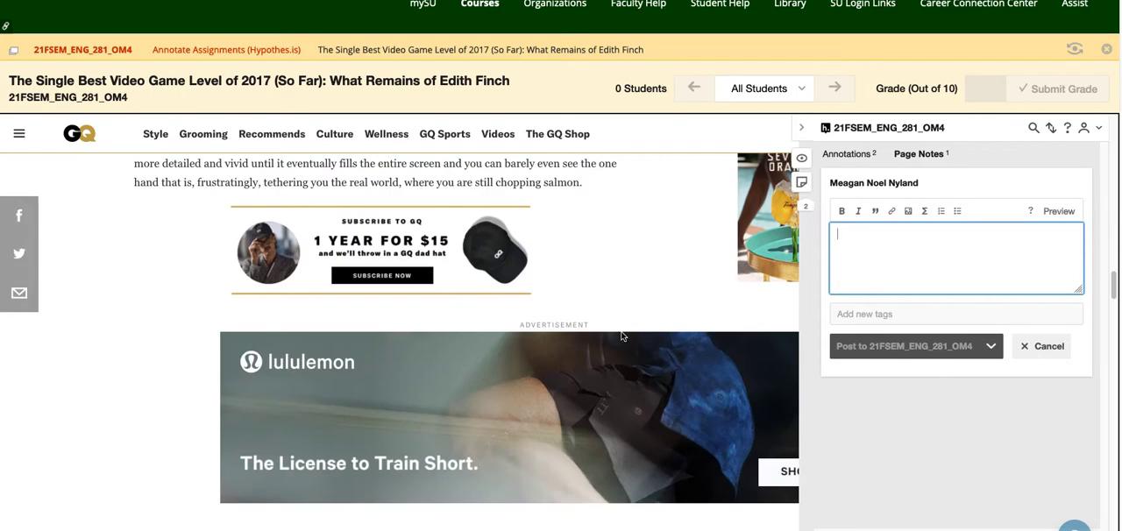
{"action": "scroll", "scroll_direction": "down", "scroll_amount": 3}
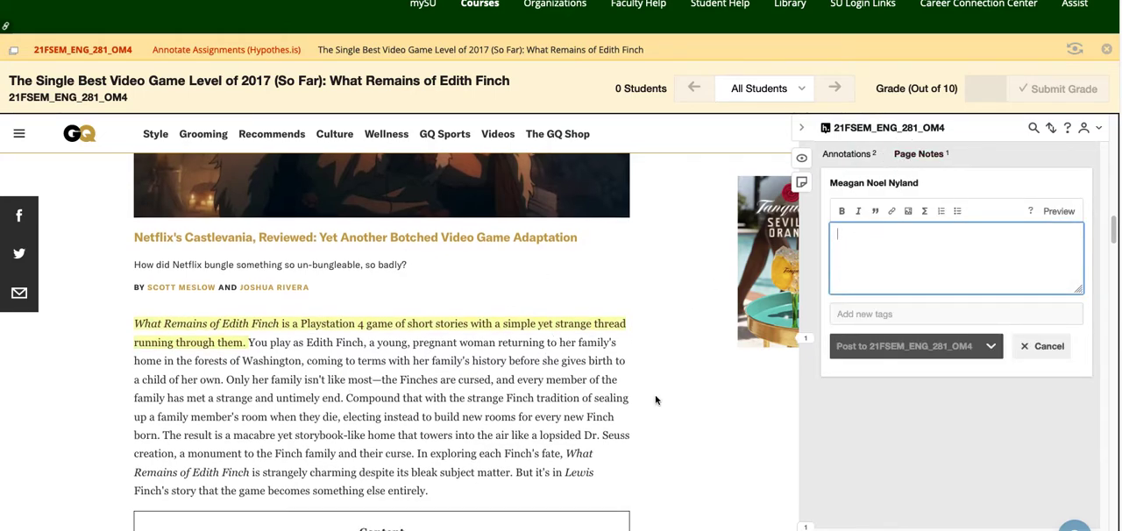
{"action": "left_click", "coordinate": [919, 155]}
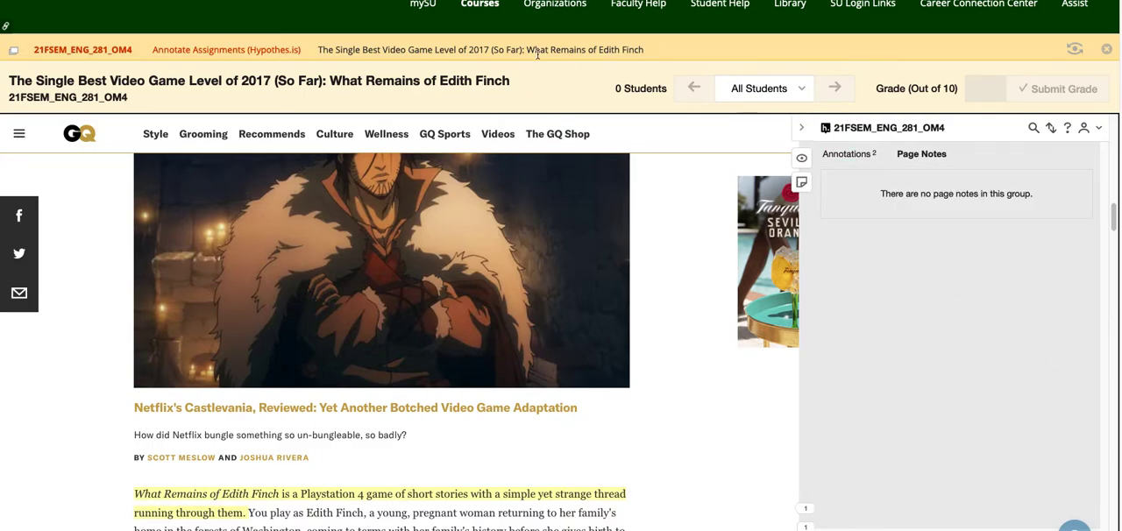
{"action": "mouse_move", "coordinate": [984, 89]}
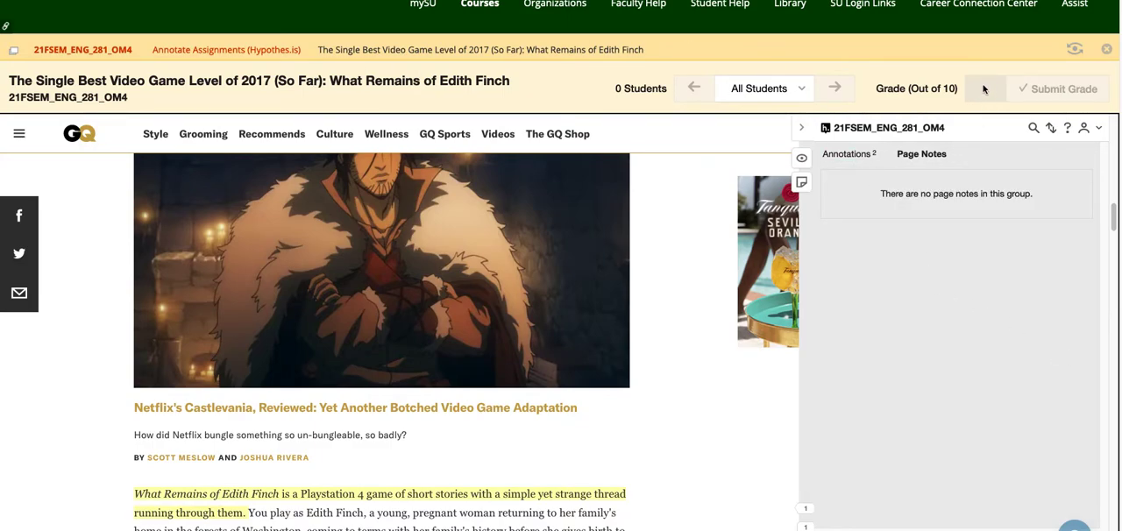